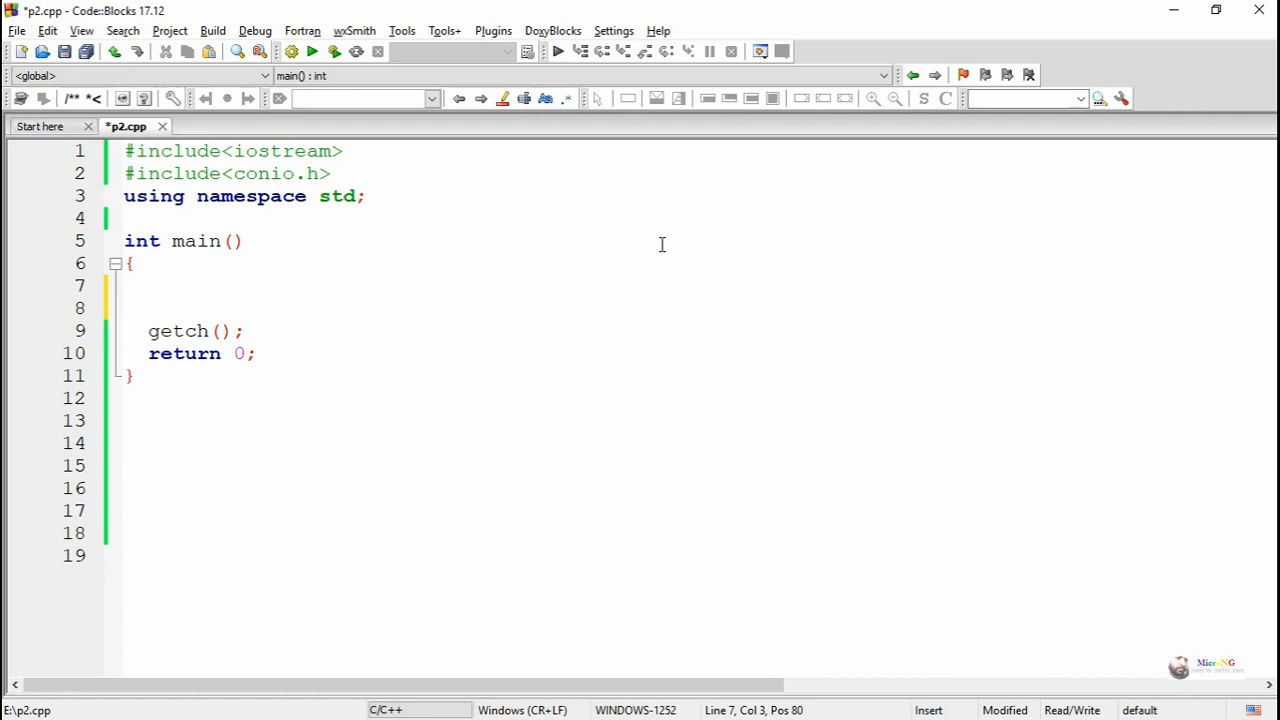
Write int n; cout<<"Enter a number : "; cin>>n; inside main.
text(int n;)
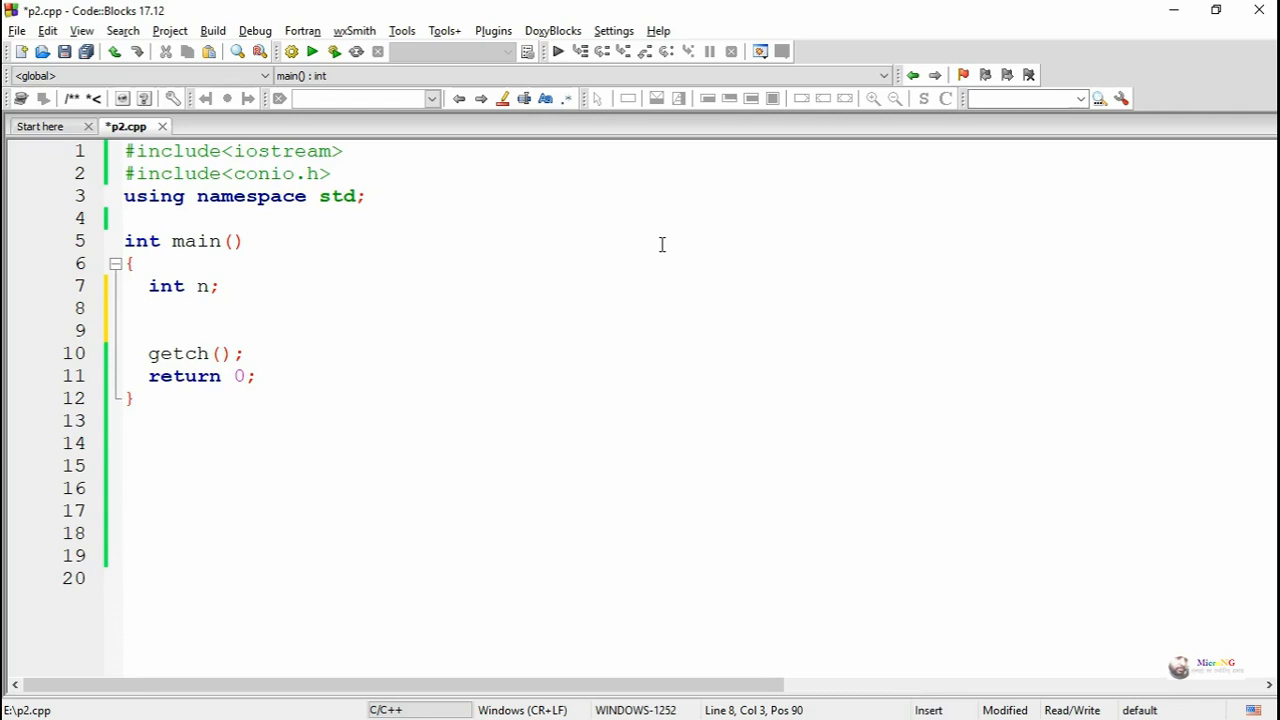
text(cout<<)
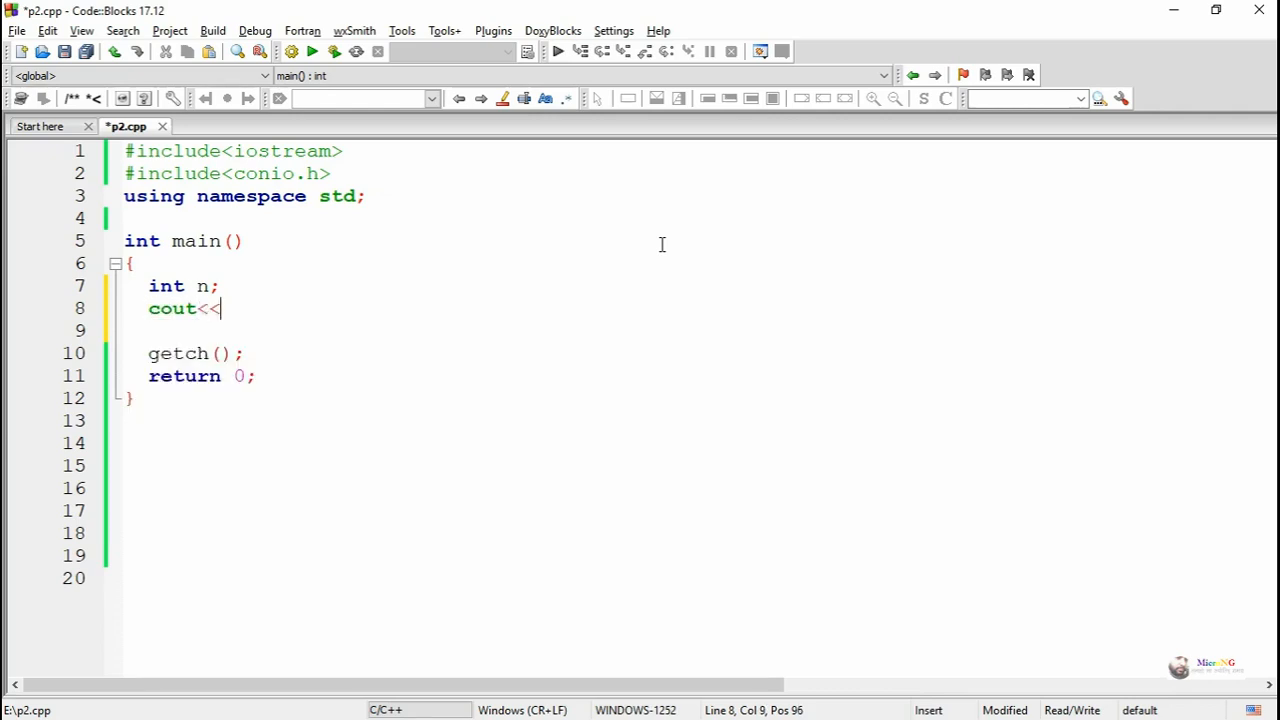
text("E)
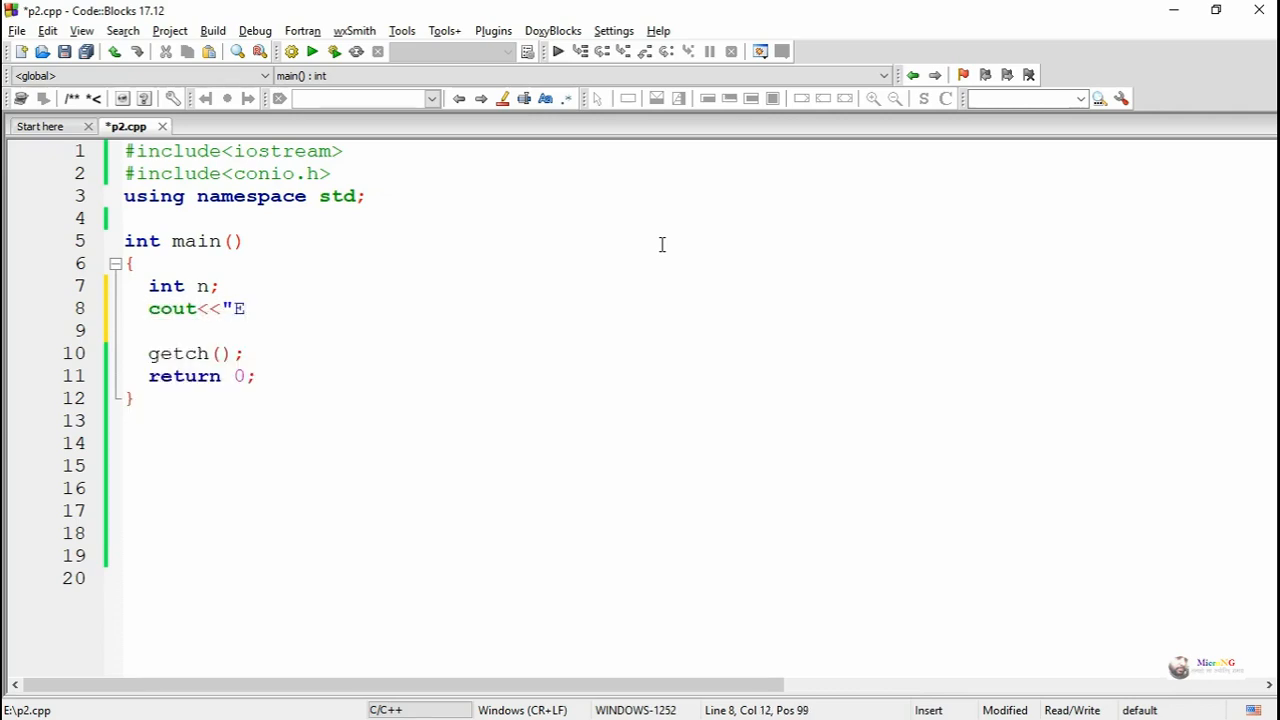
text(nter a n)
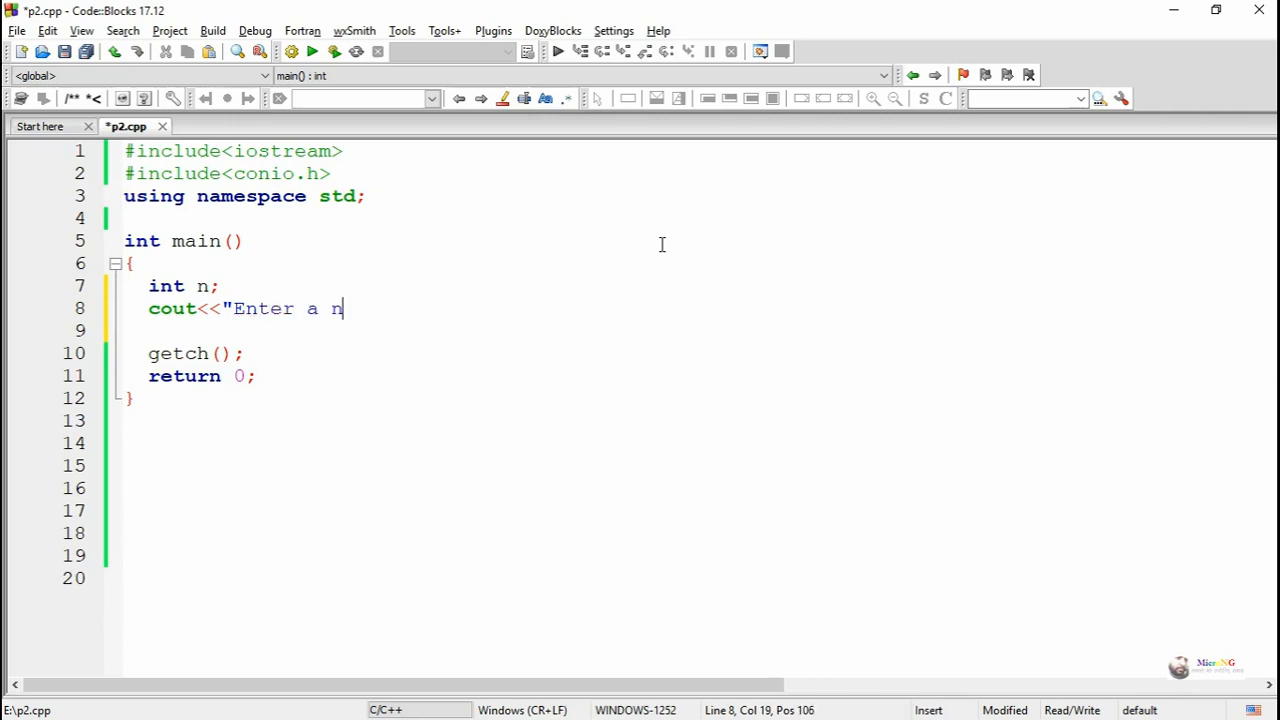
text(umber : ";)
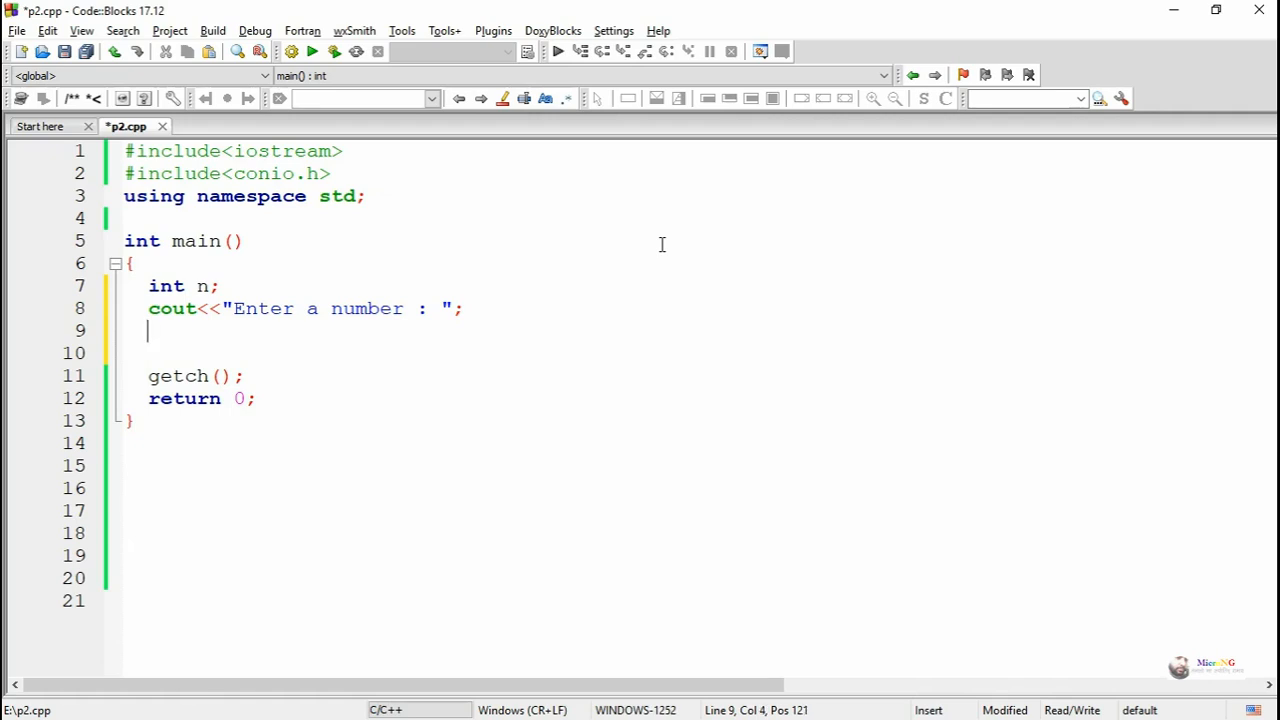
text(cin>>n;)
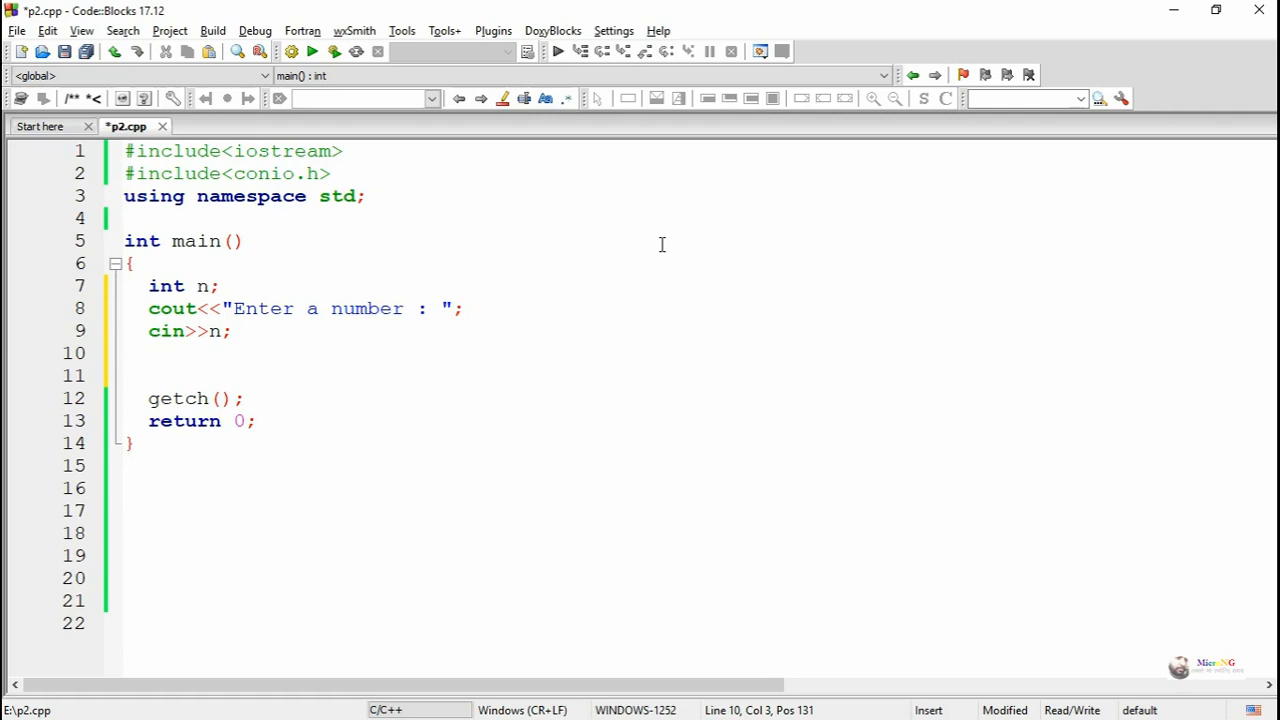
key(enter)
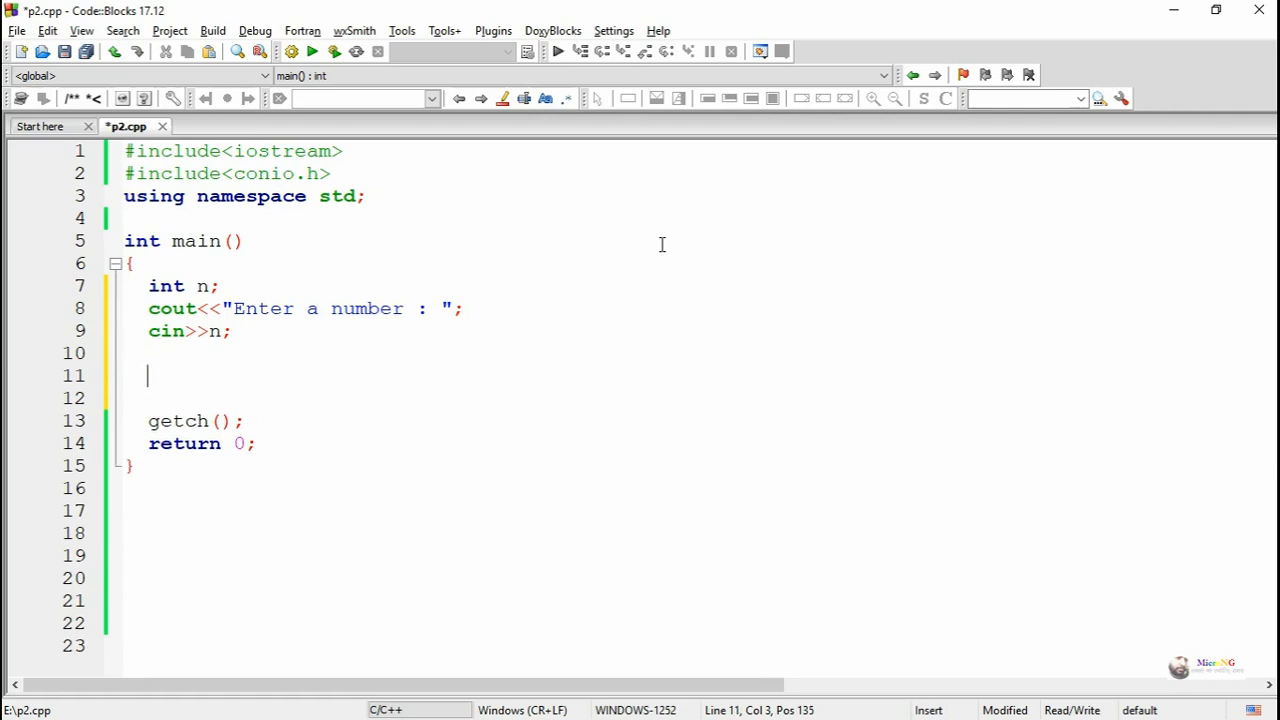
Declare int d, rev=0, num=n; and start a do{ } loop block.
text(int)
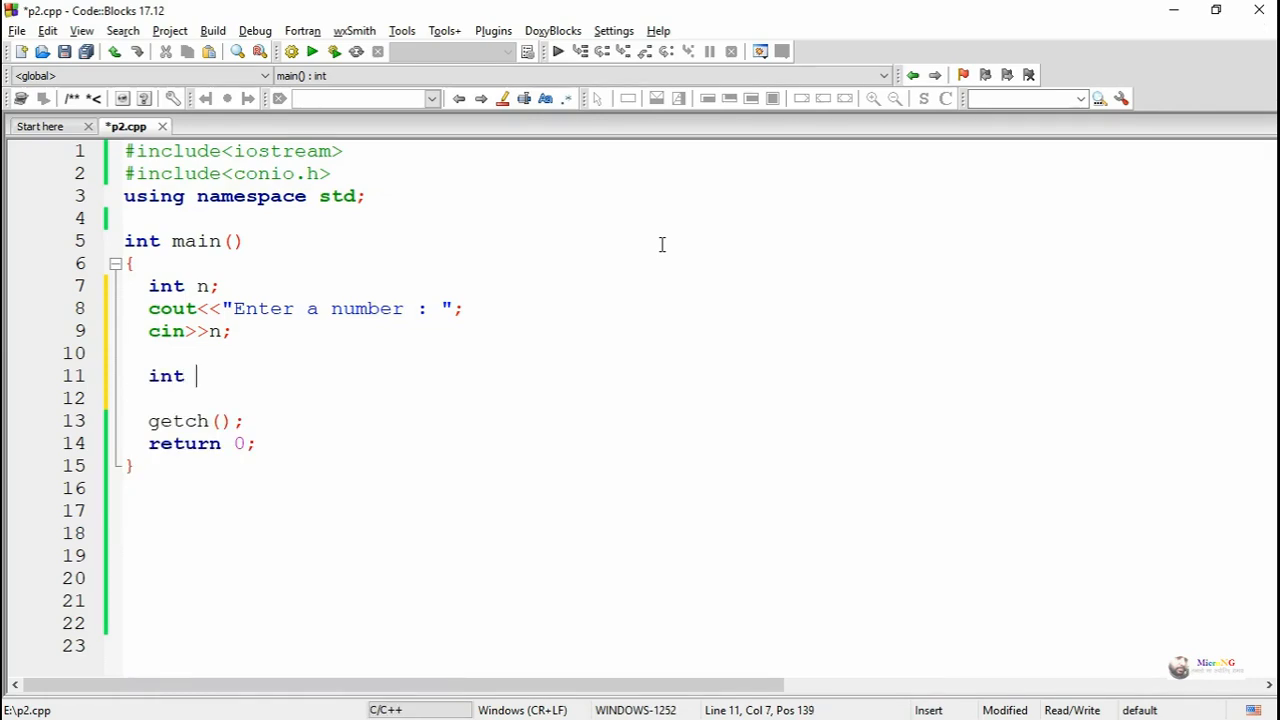
text(d,)
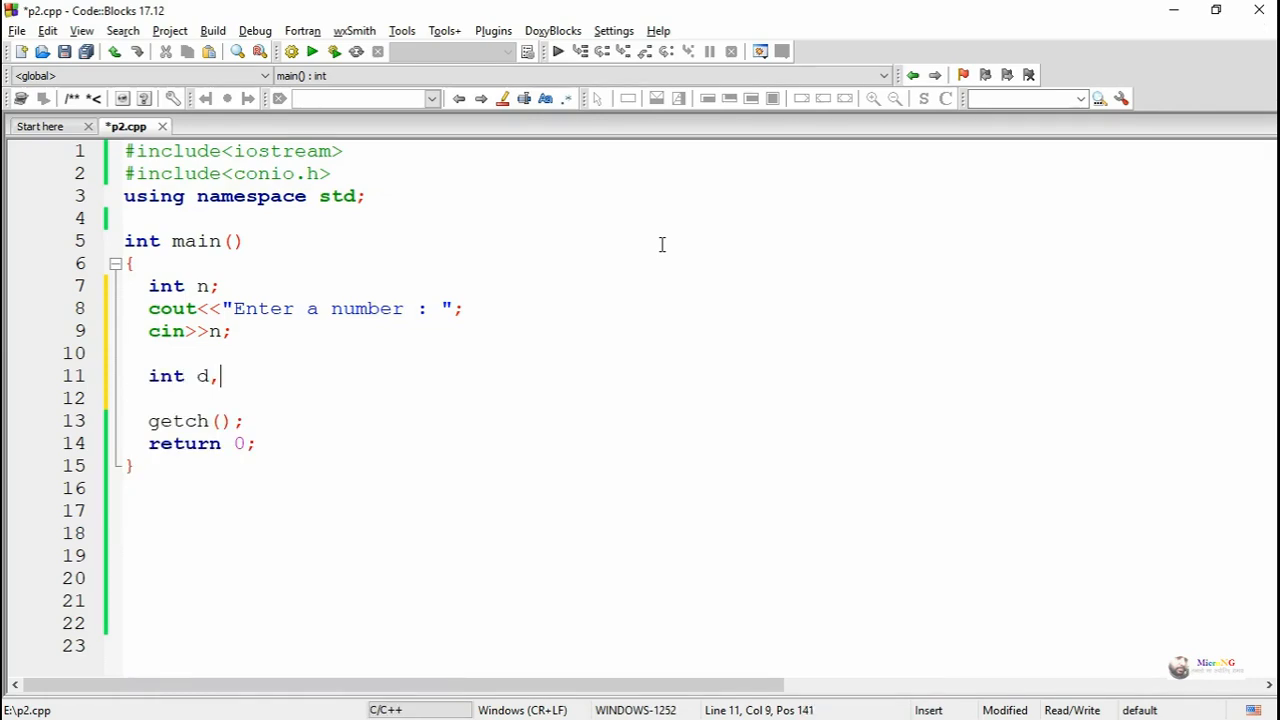
text(rev=)
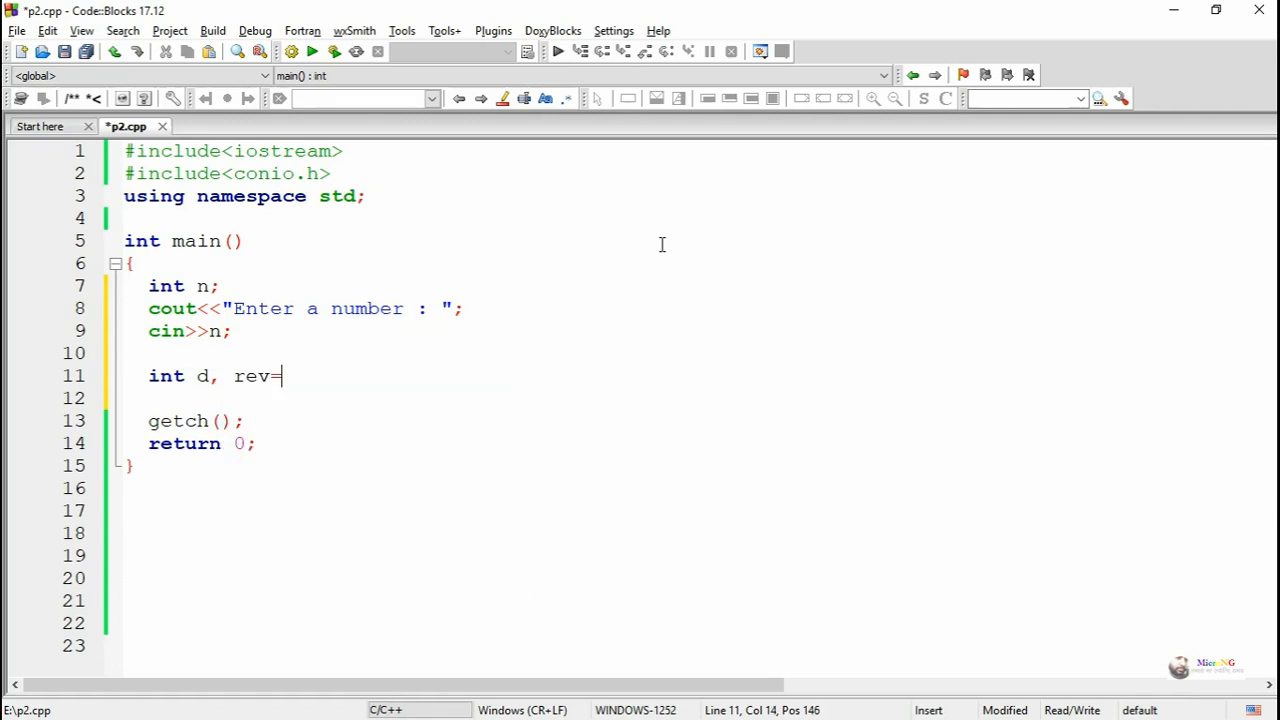
text(0, n)
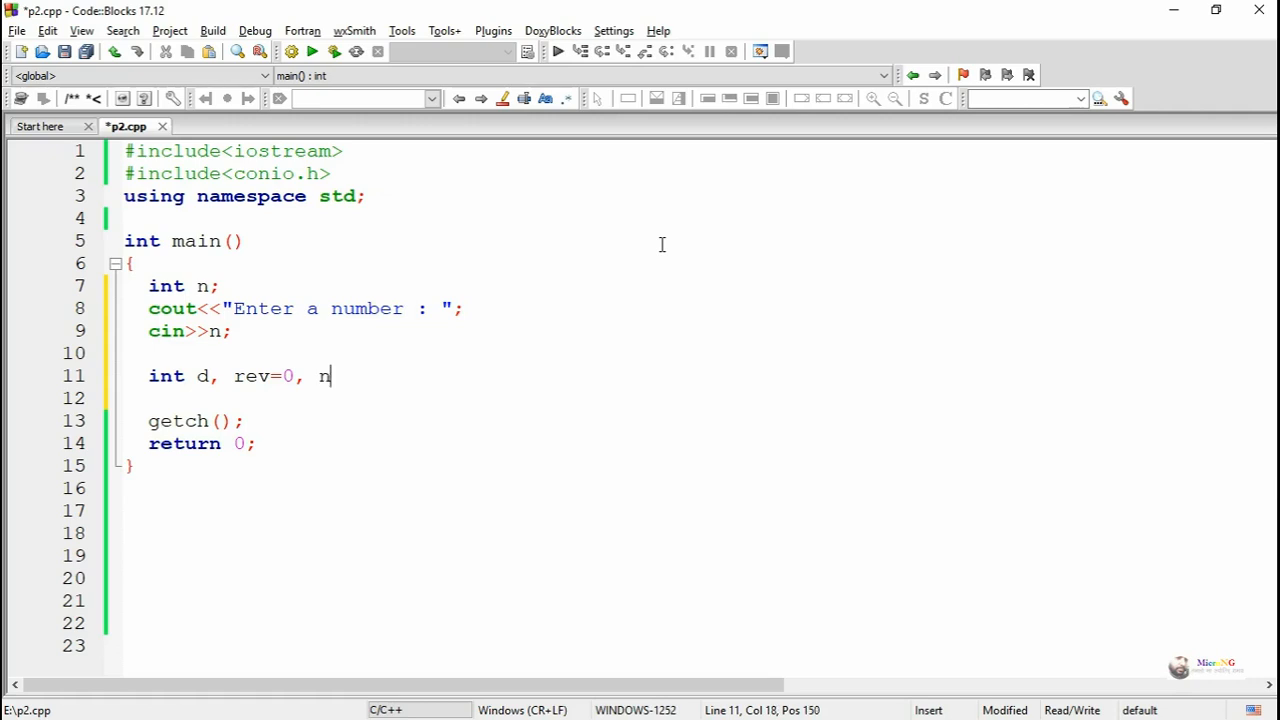
text(um=n)
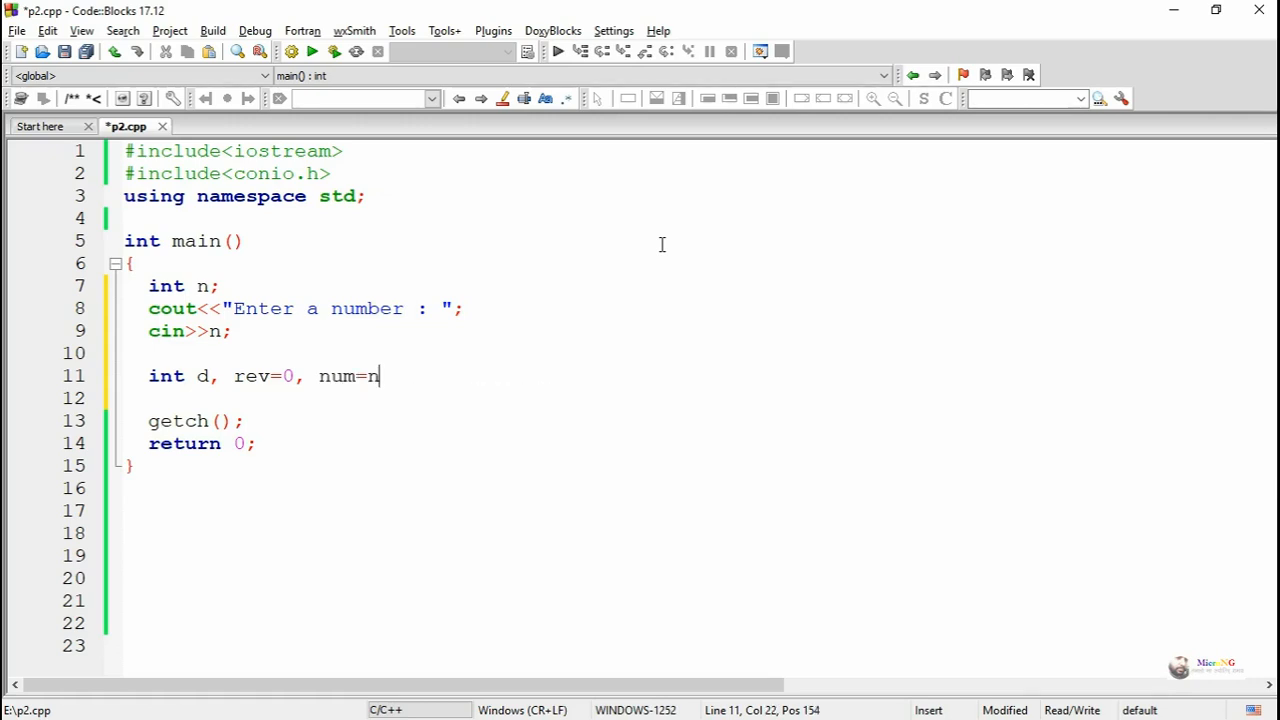
text(;)
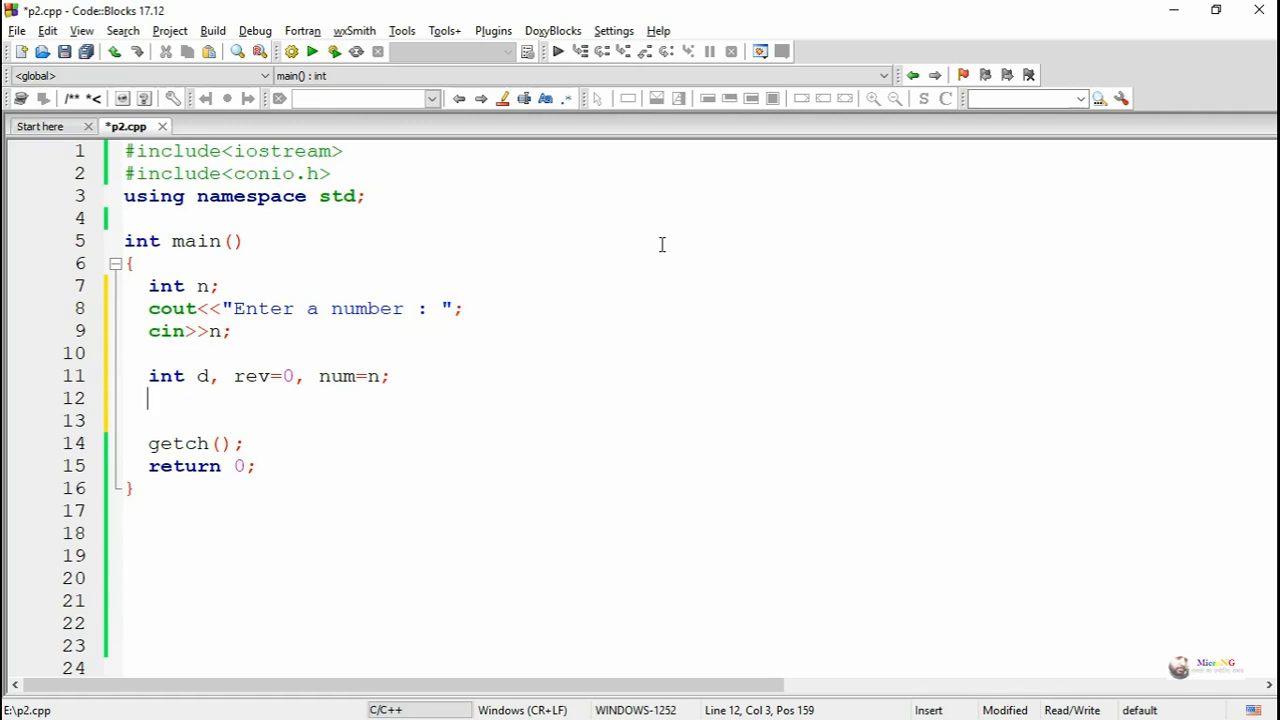
text(do{)
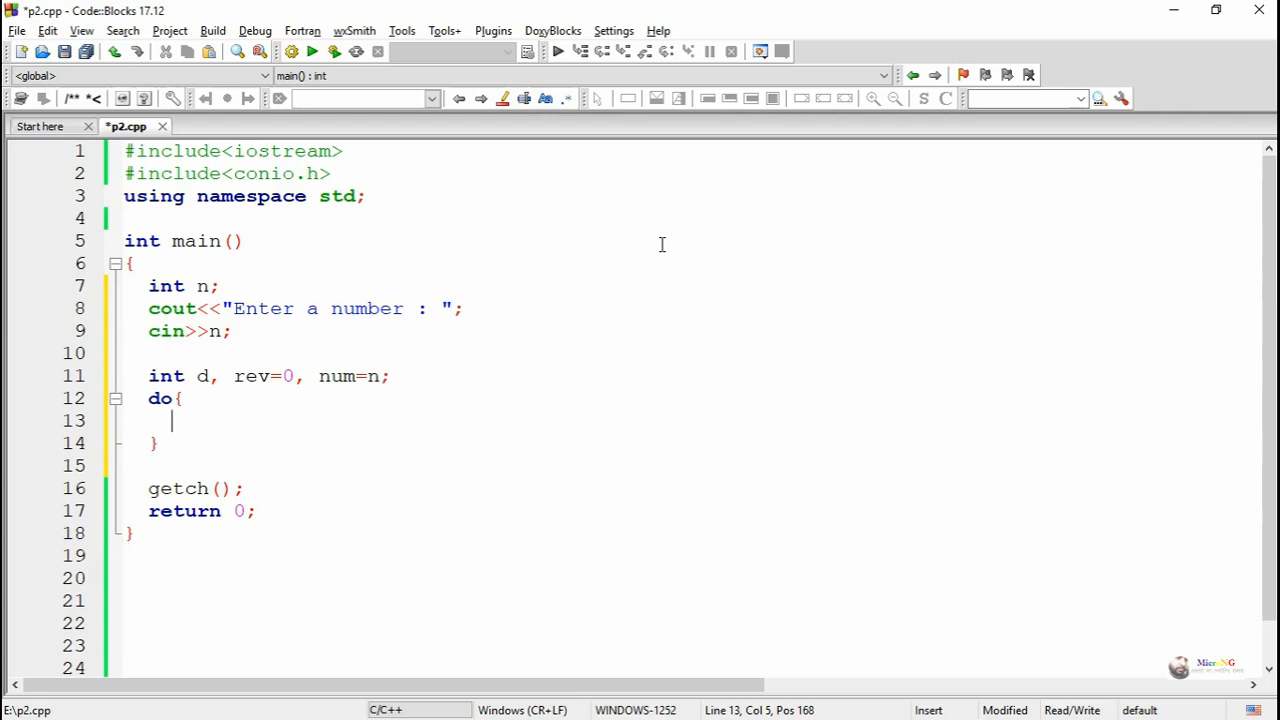
text(d=)
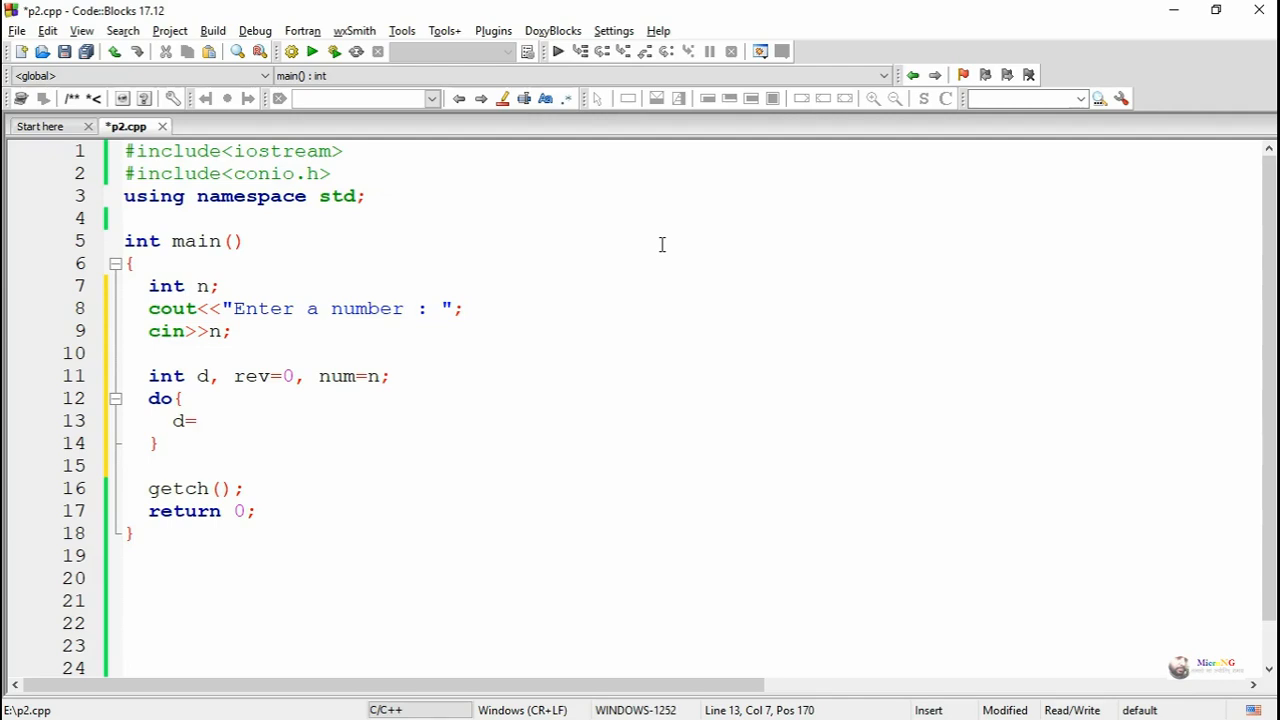
text(n%)
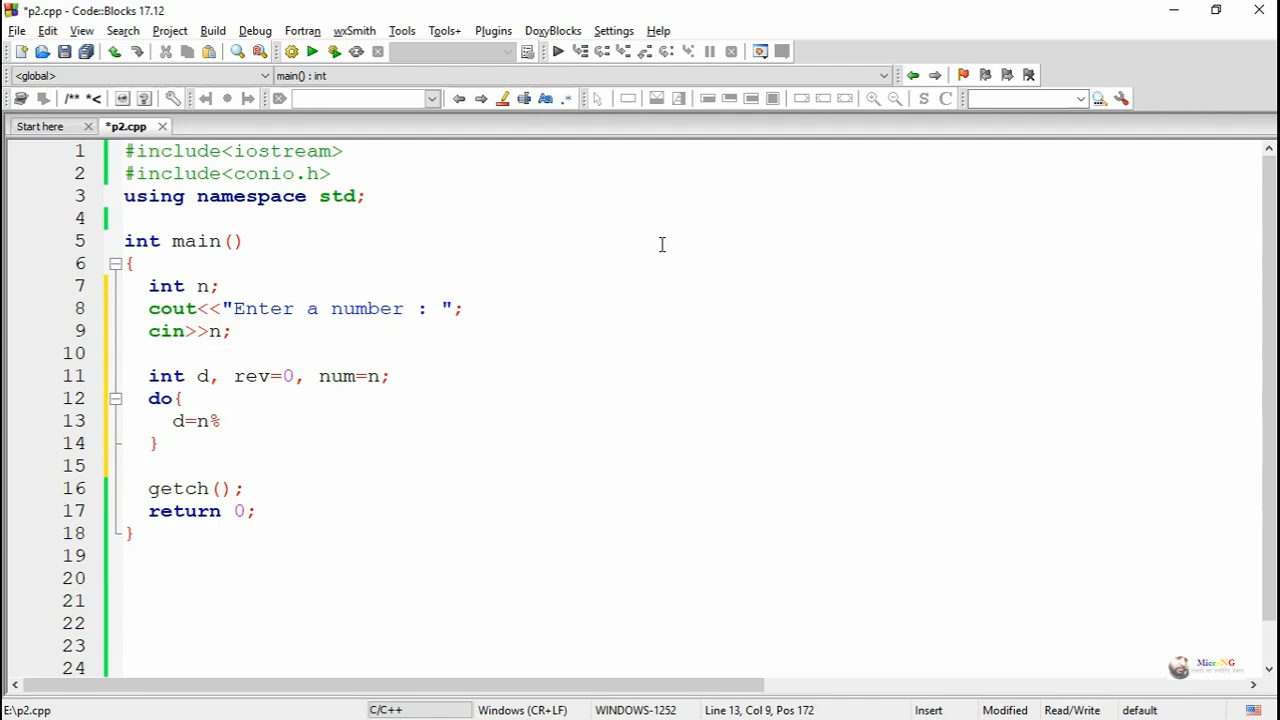
text(10;)
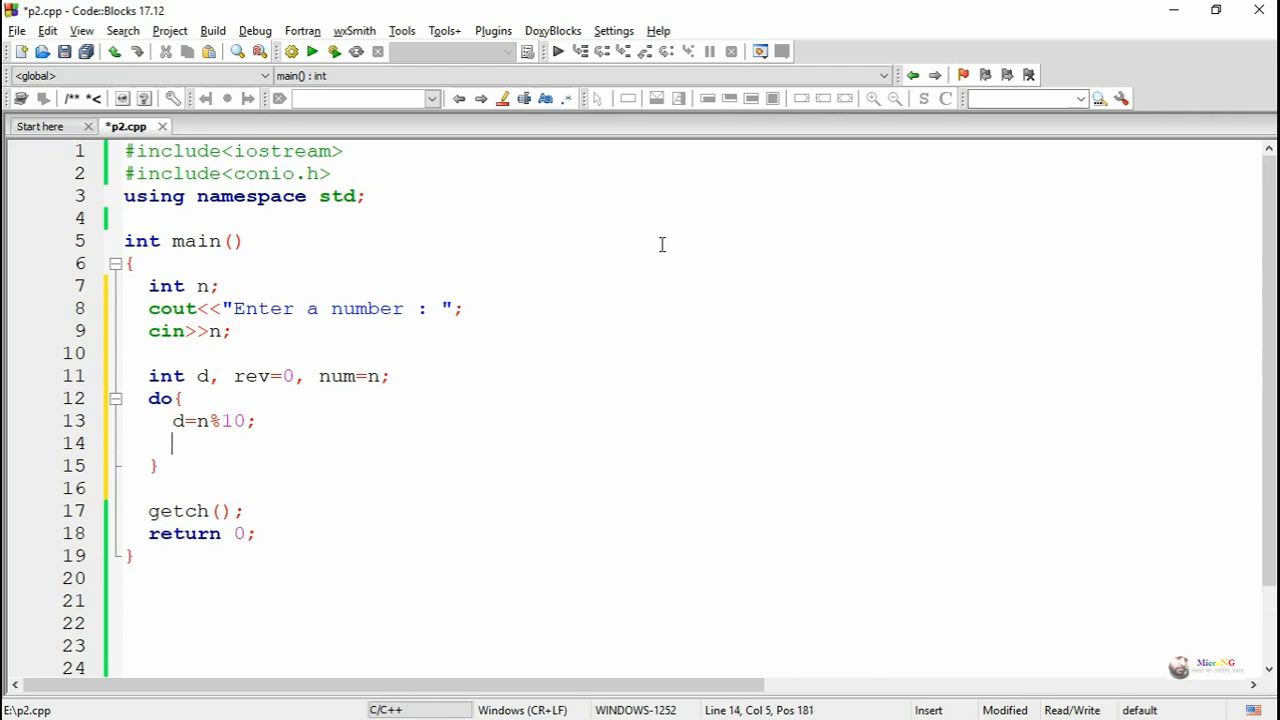
text(re)
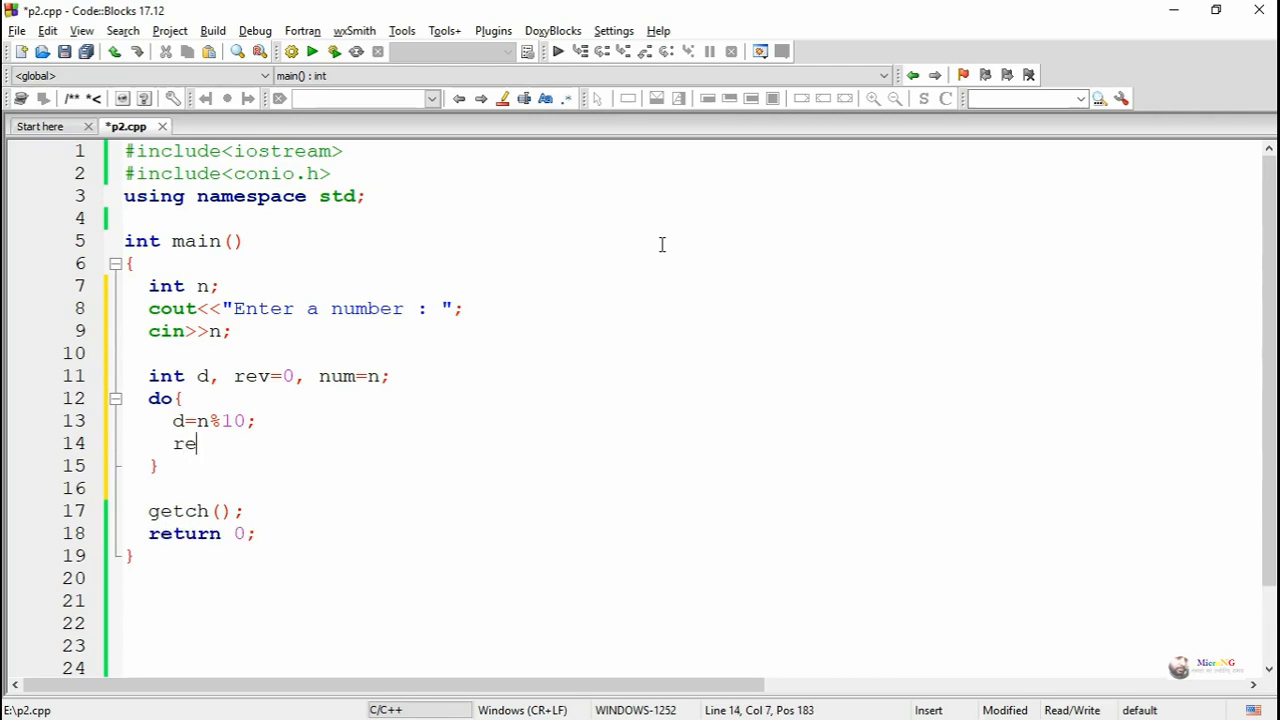
text(v=)
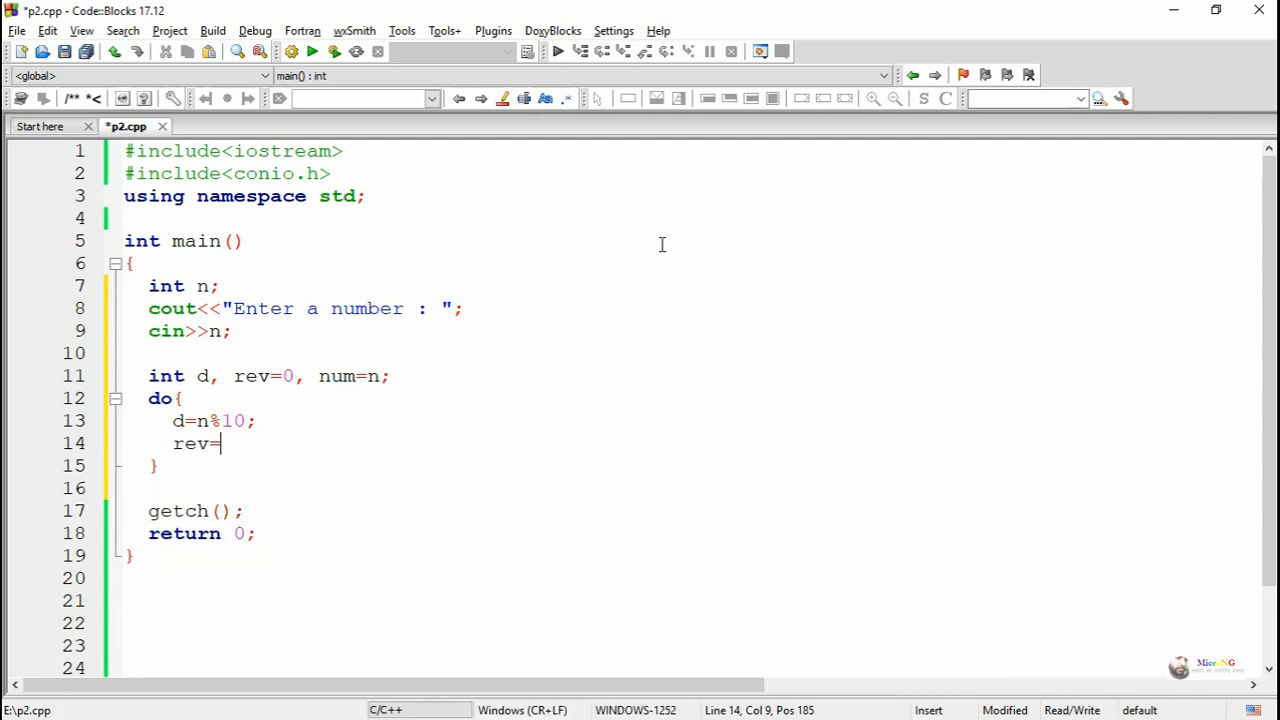
text(rev*)
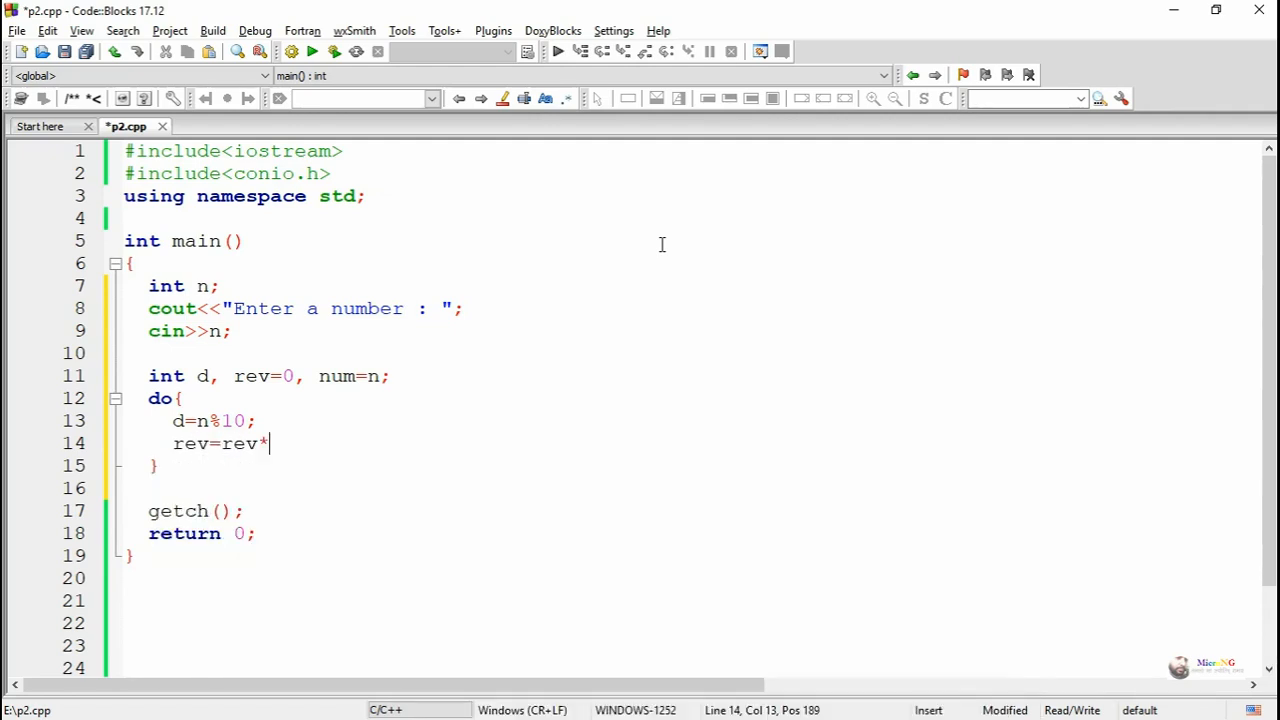
text(10)
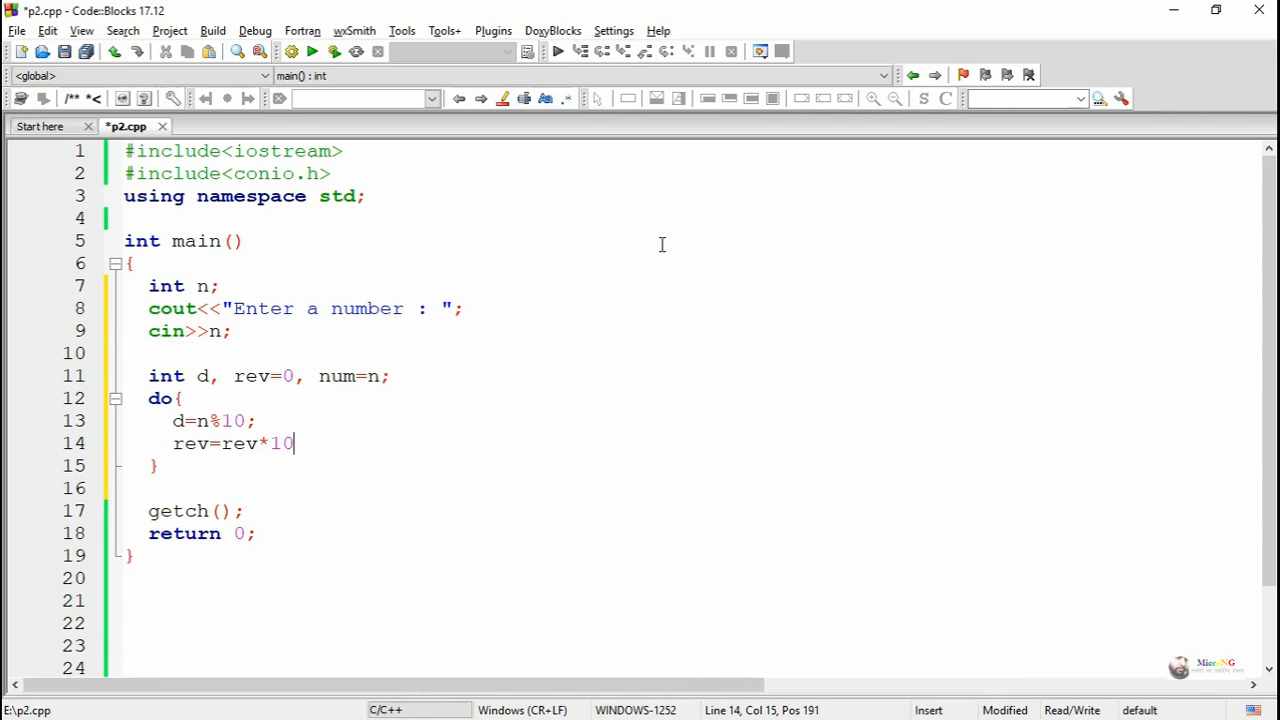
text(+)
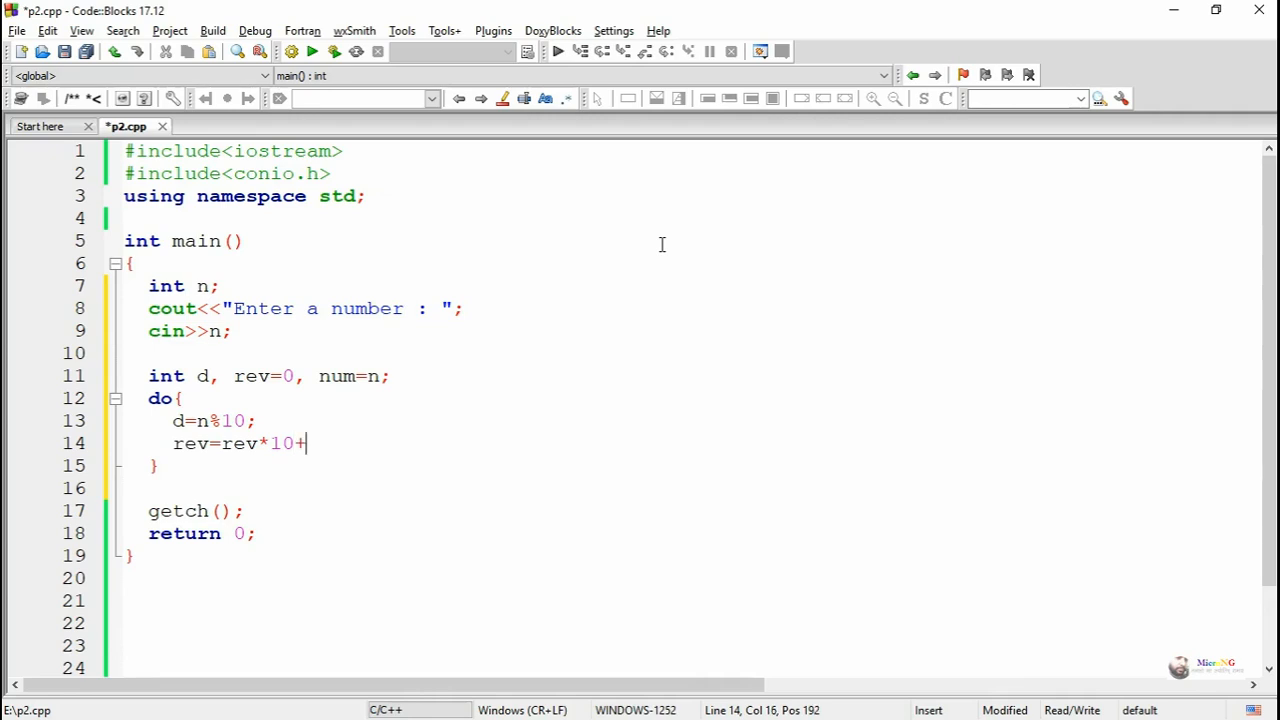
text(d;)
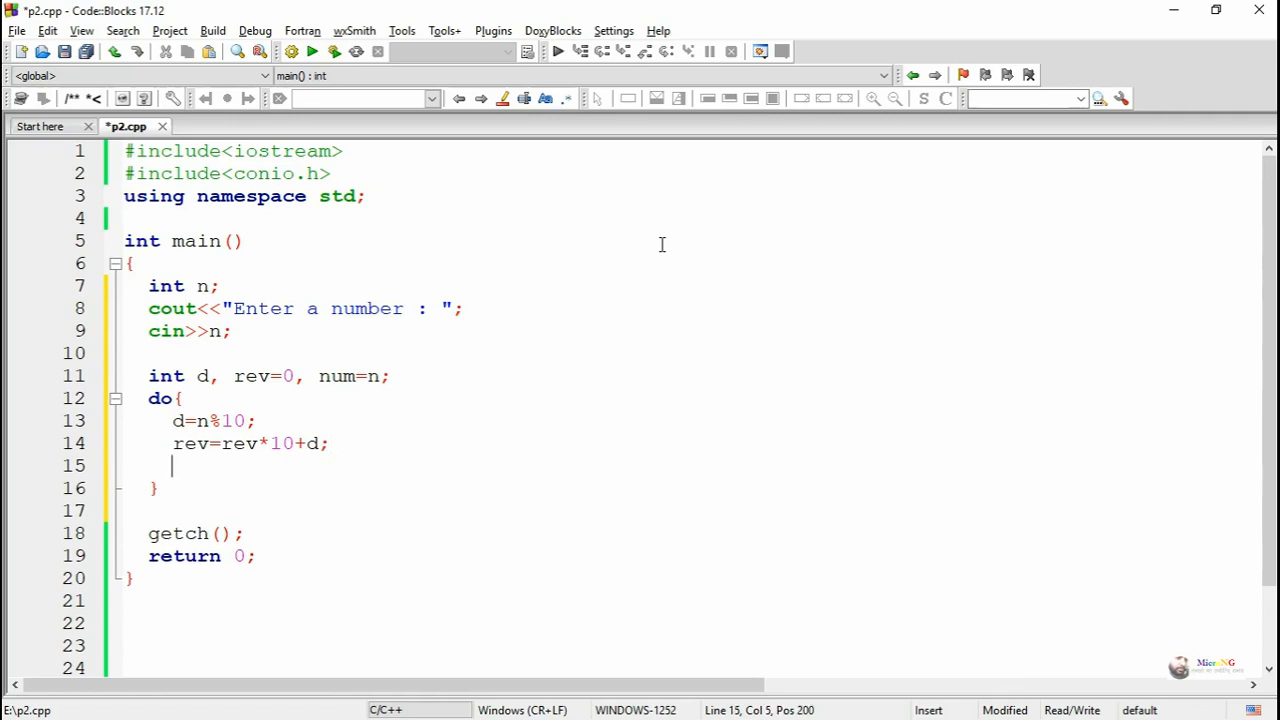
text(n=)
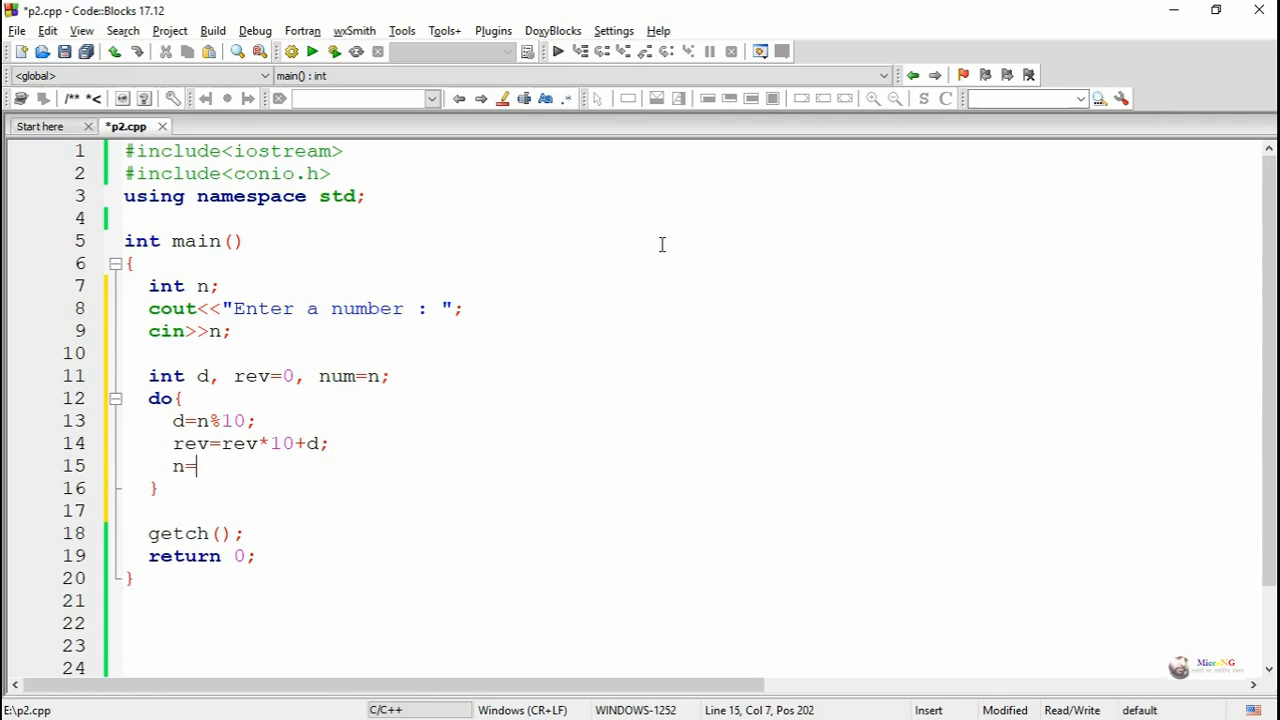
text(n/1)
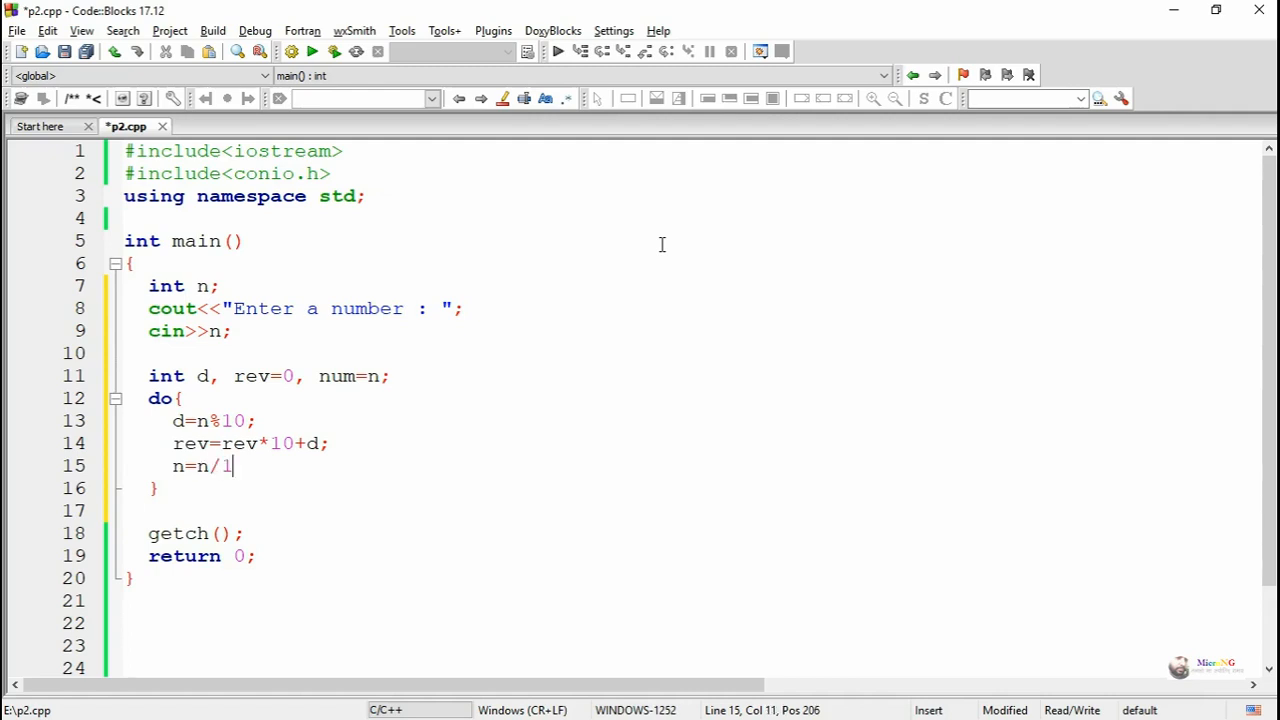
text(0;)
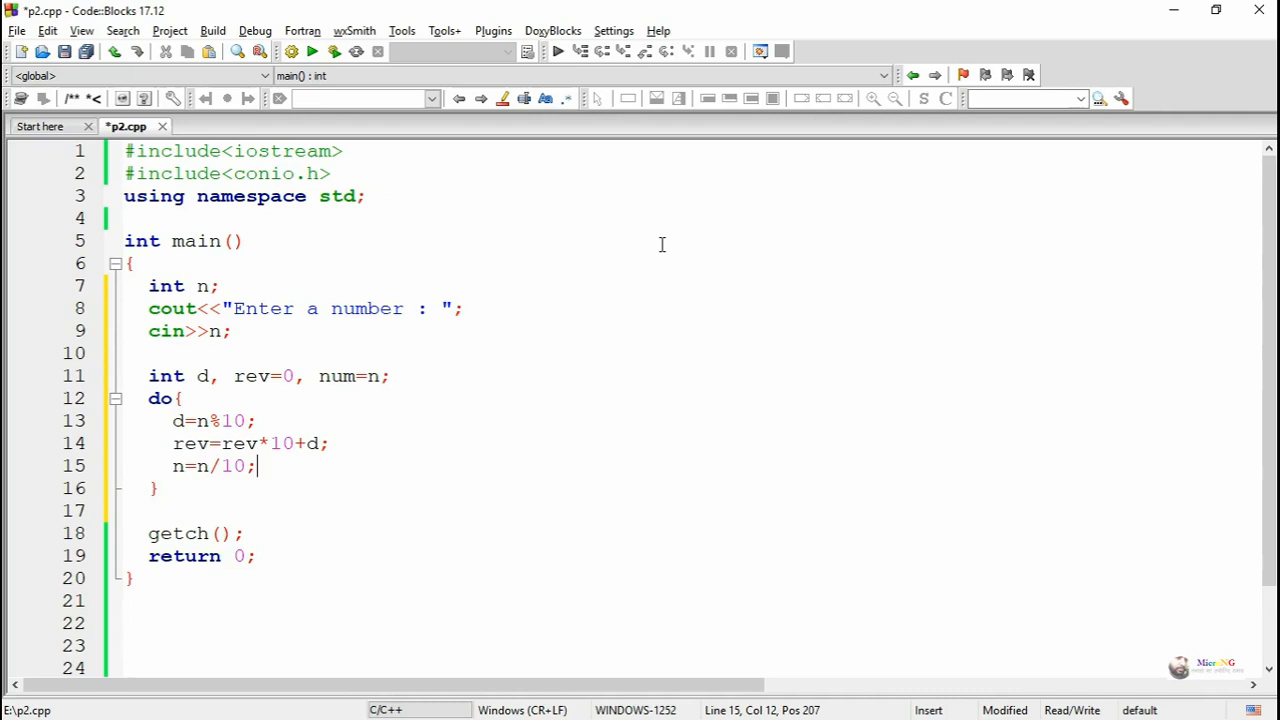
text(while()
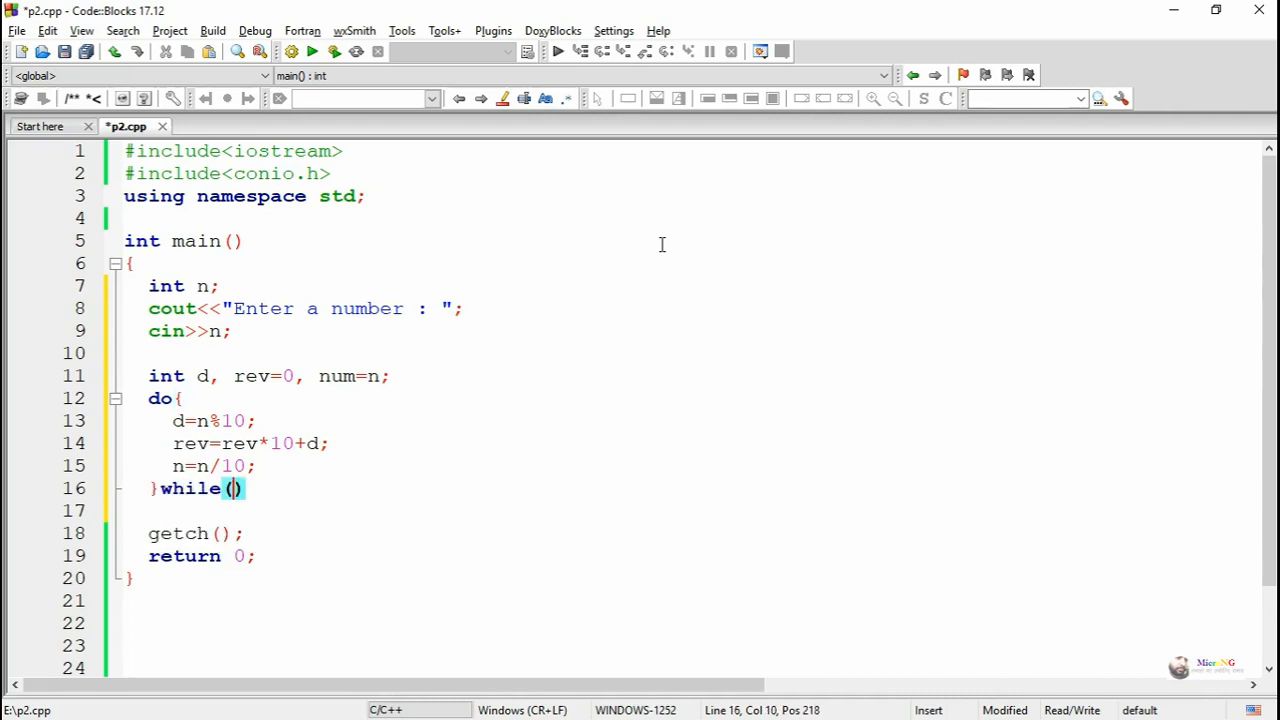
text(n>0)
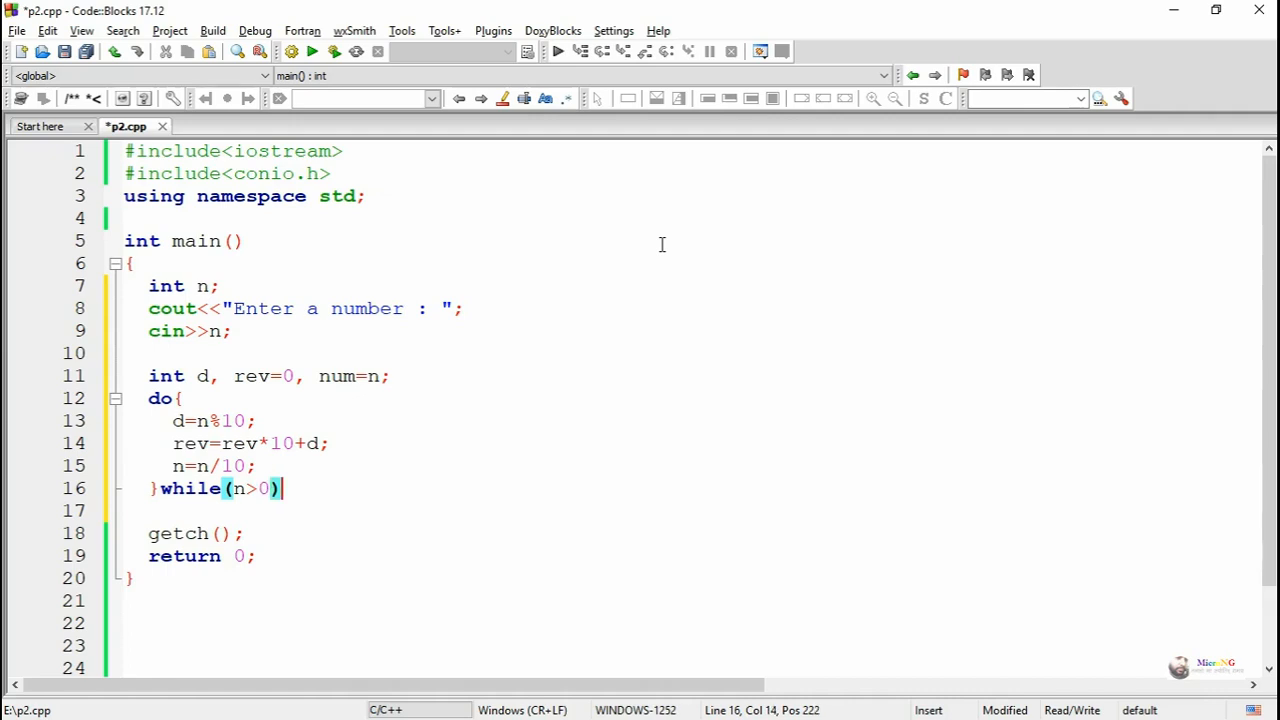
text(;)
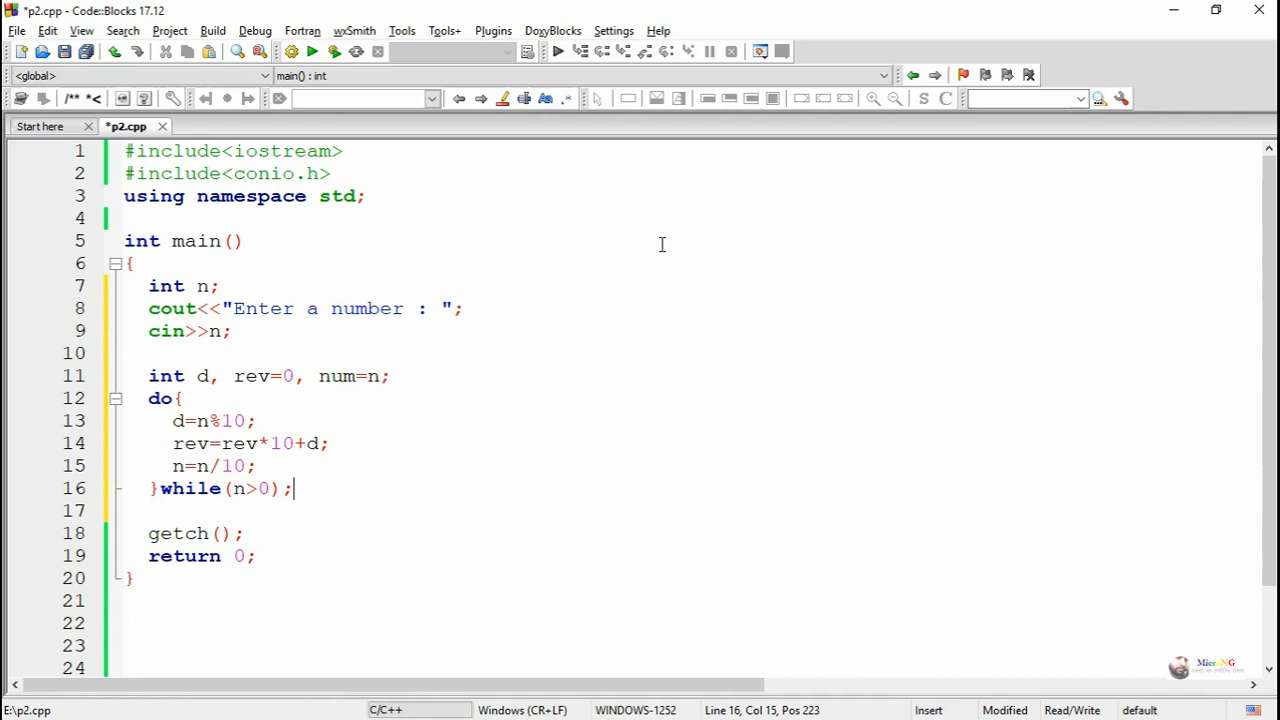
key(enter)
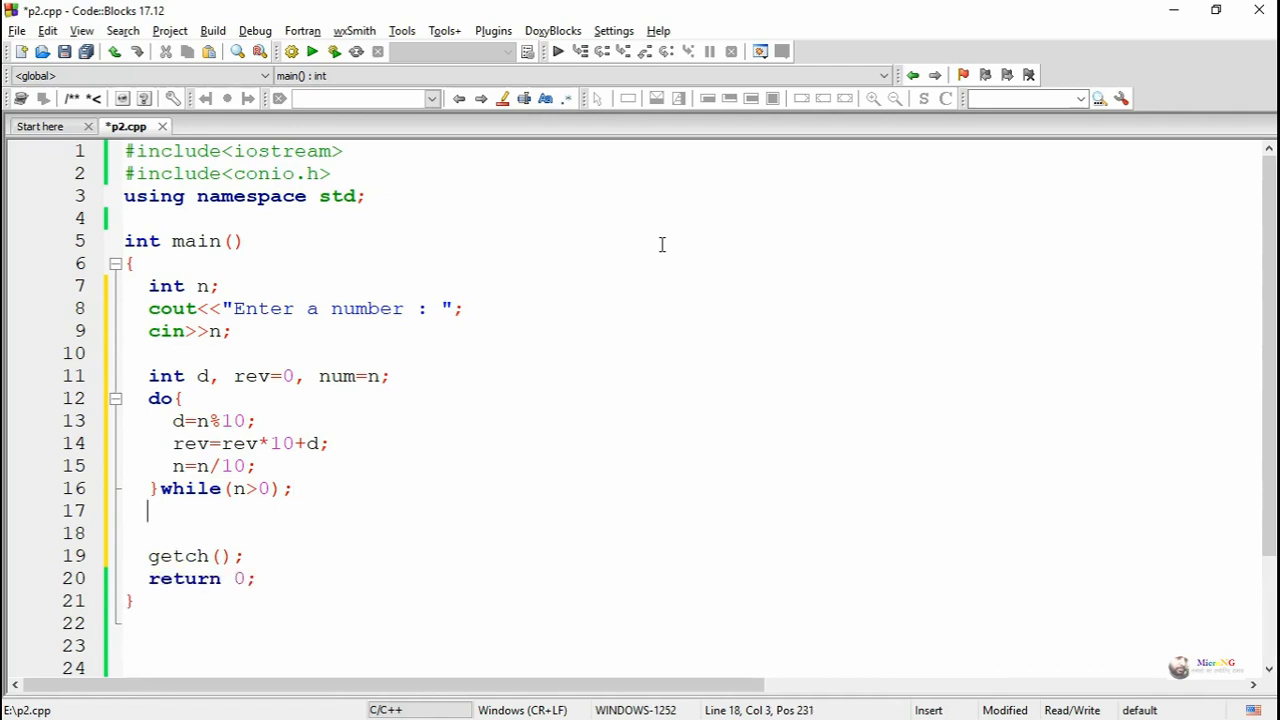
text(cout<)
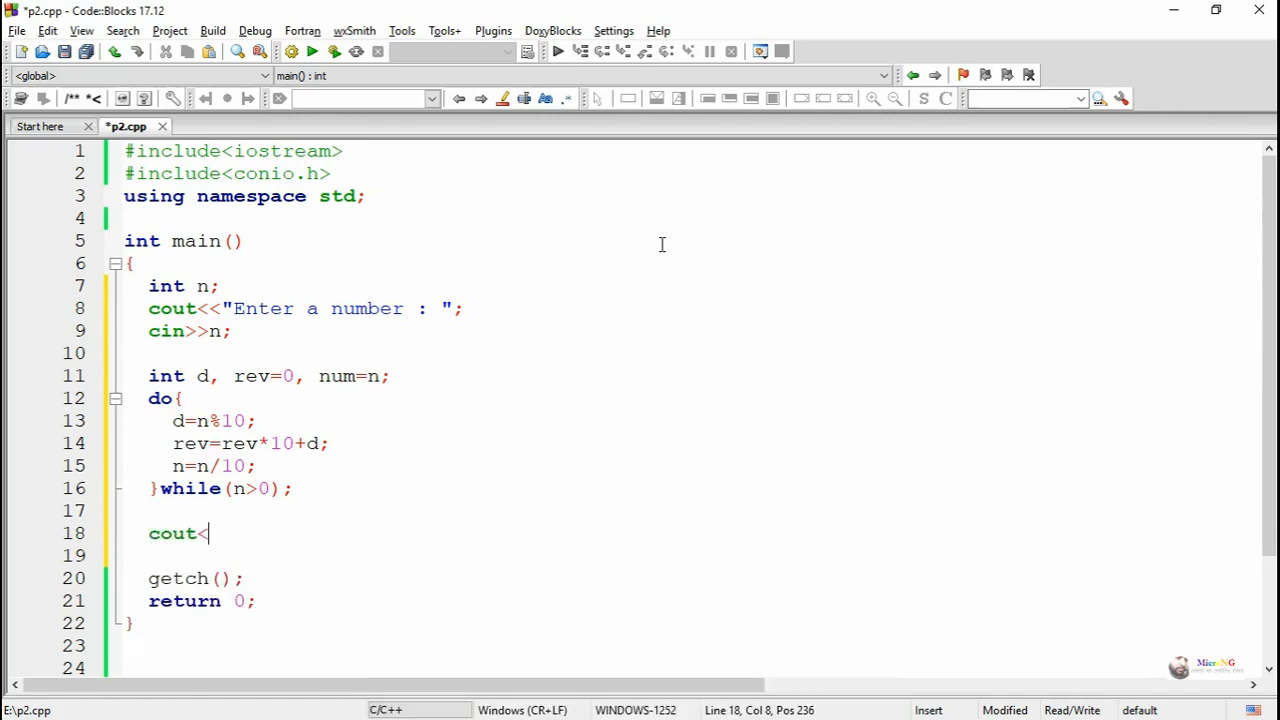
text(<"\)
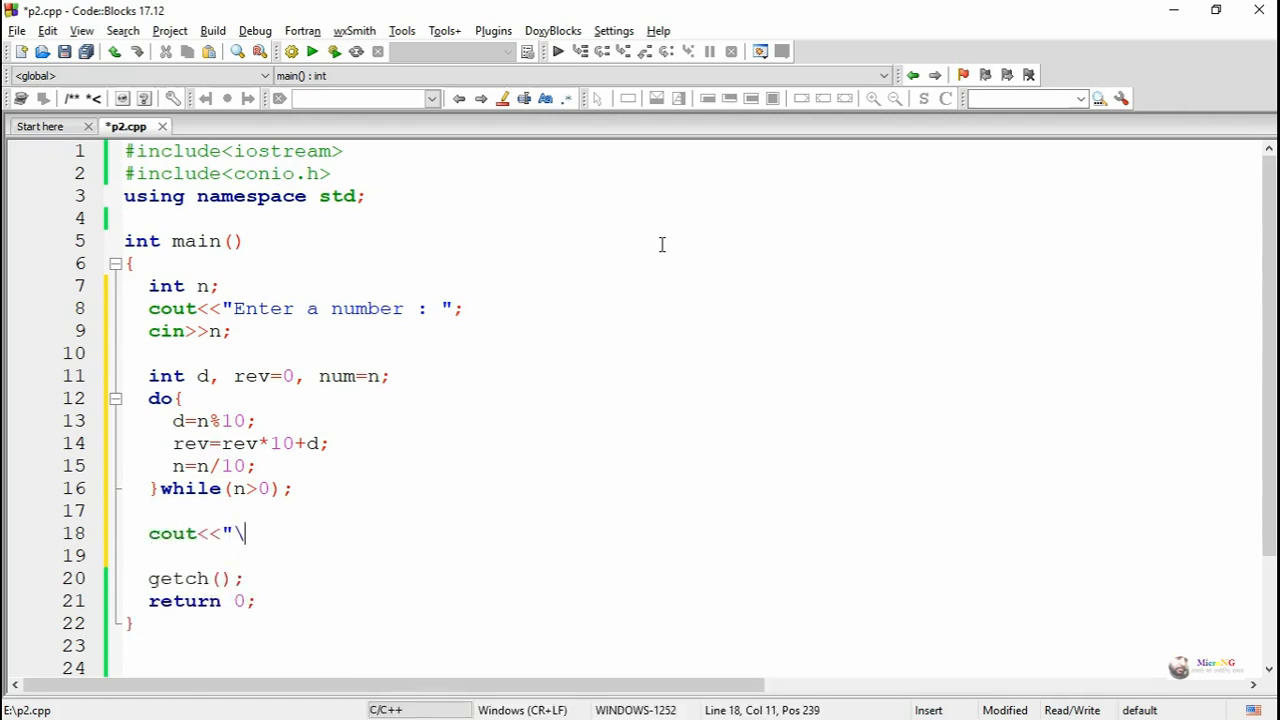
text(n\t)
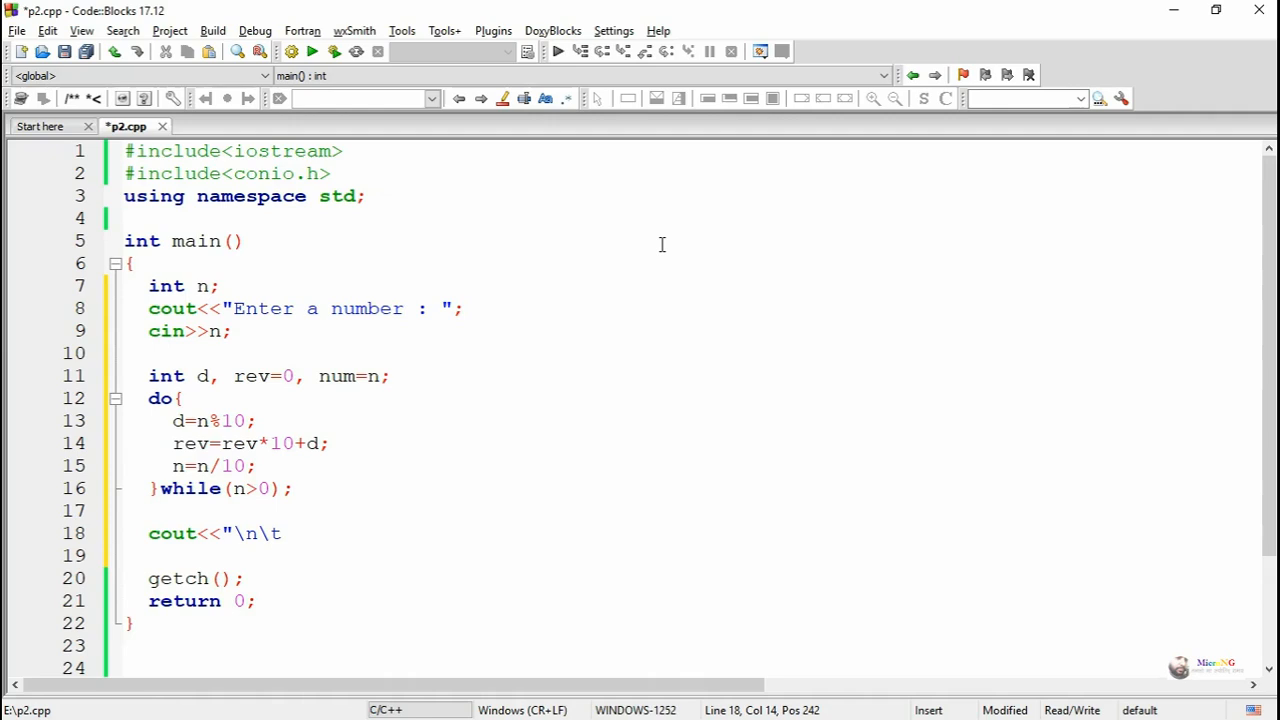
text(Number)
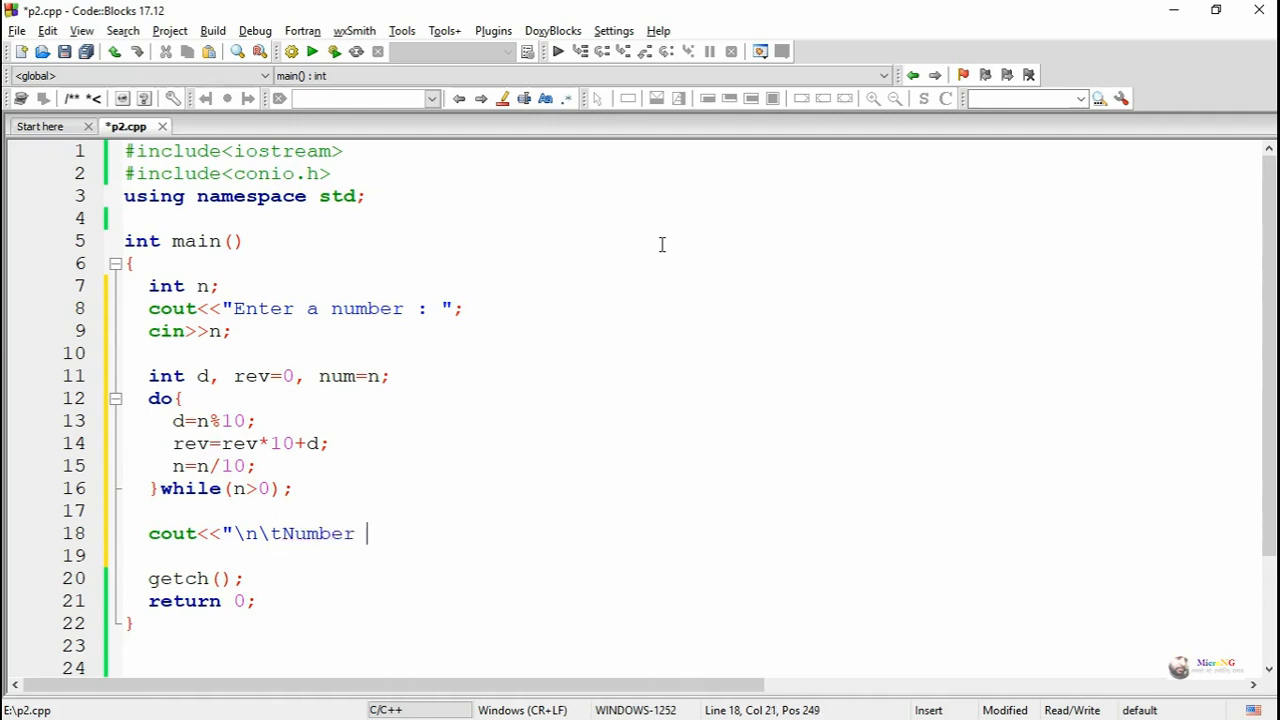
text(: ")
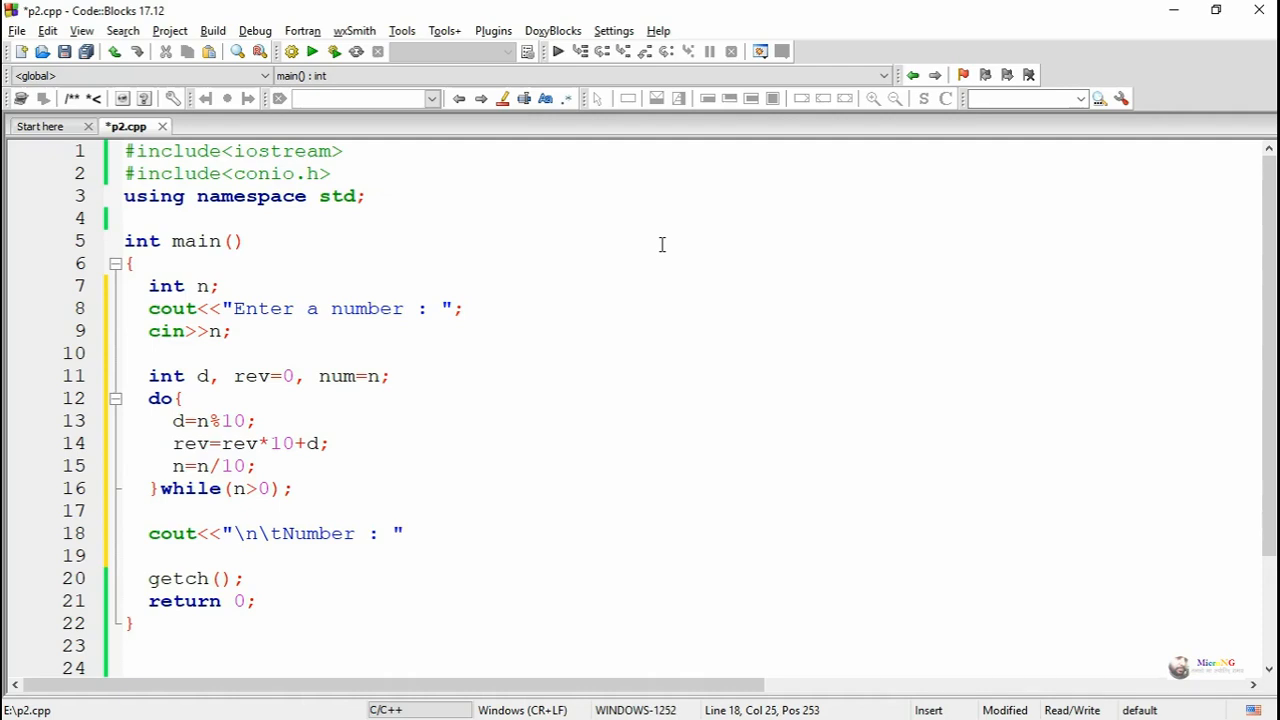
text(<<num;)
click(690, 554)
text(cout)
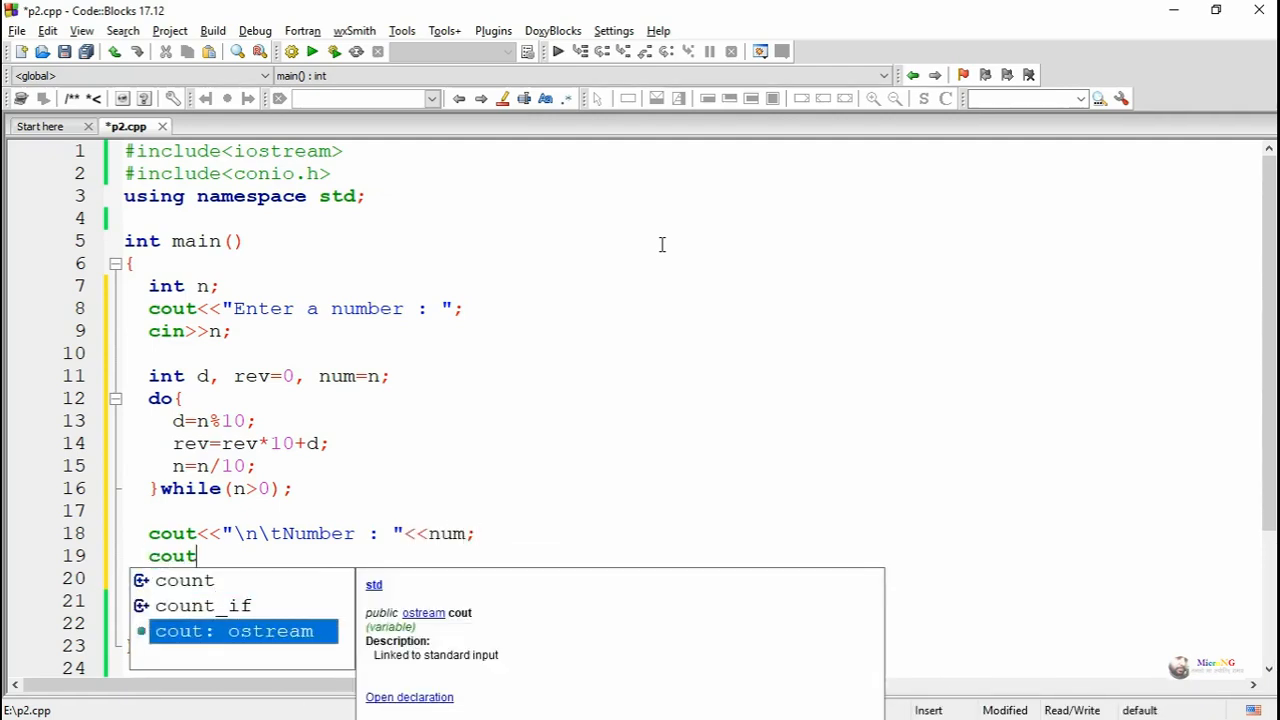
text(<<")
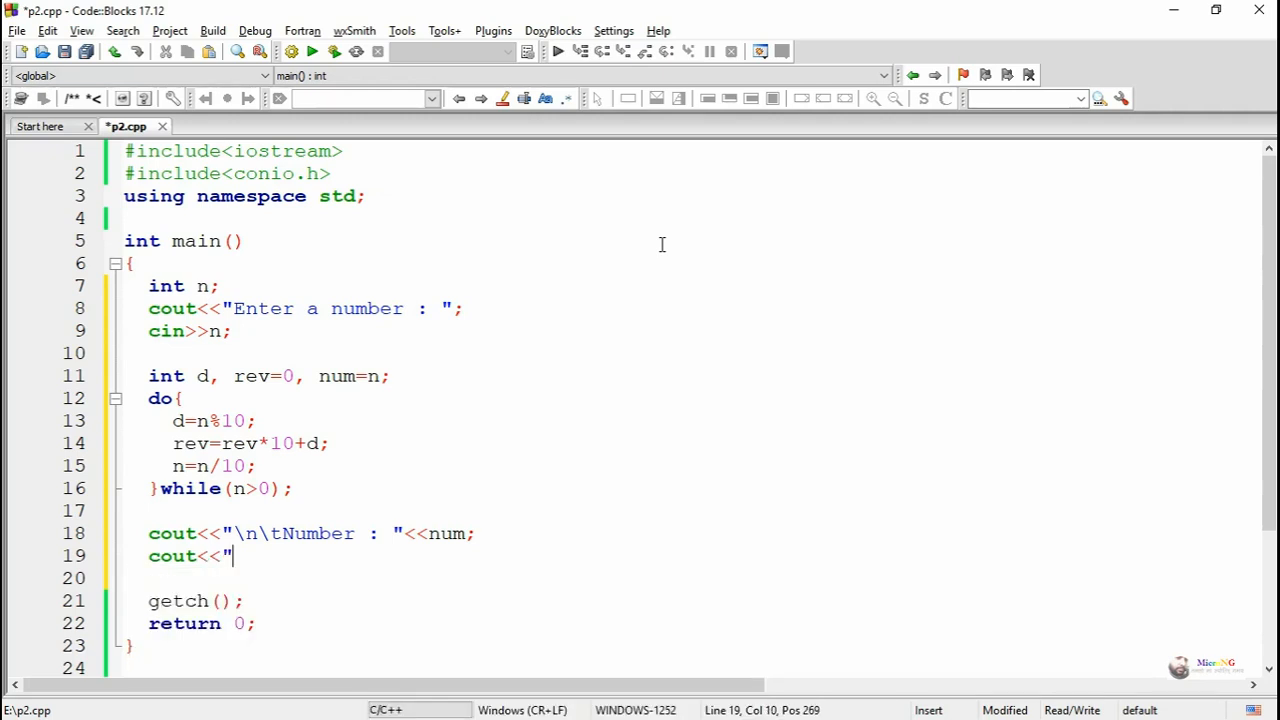
text(\n\)
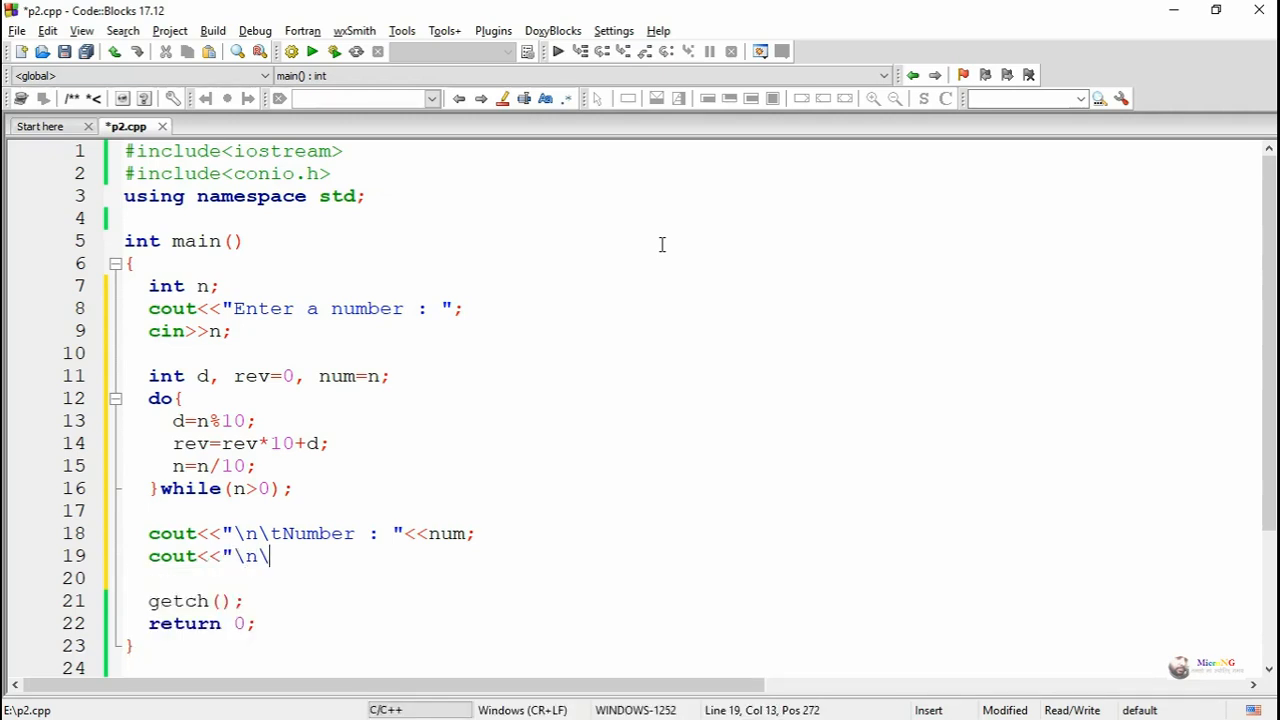
text(tRe)
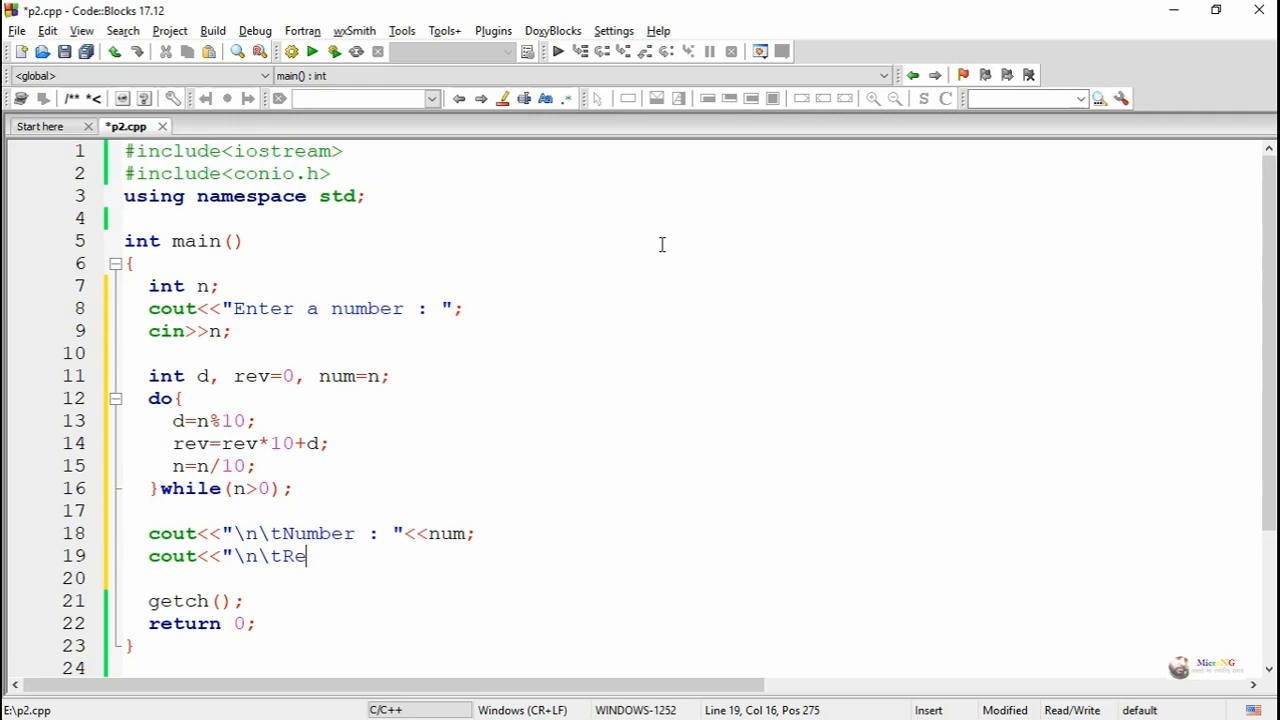
text(verse :)
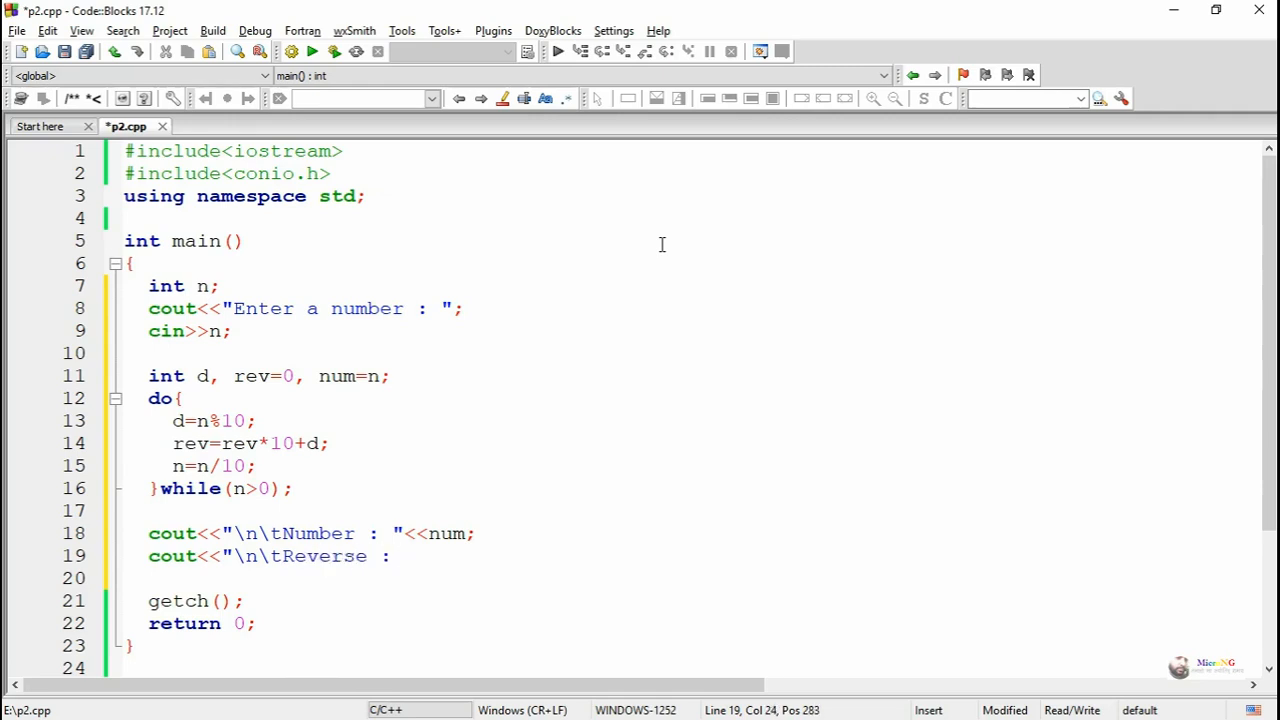
text("<<)
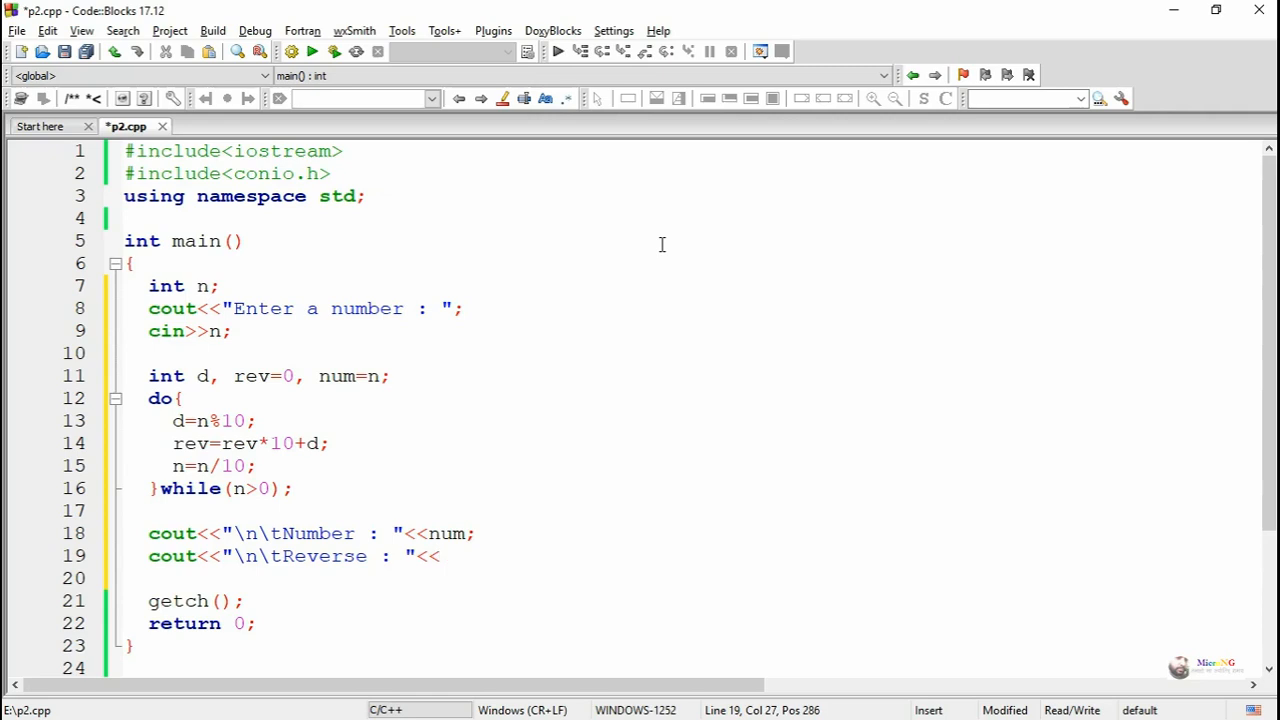
text(re)
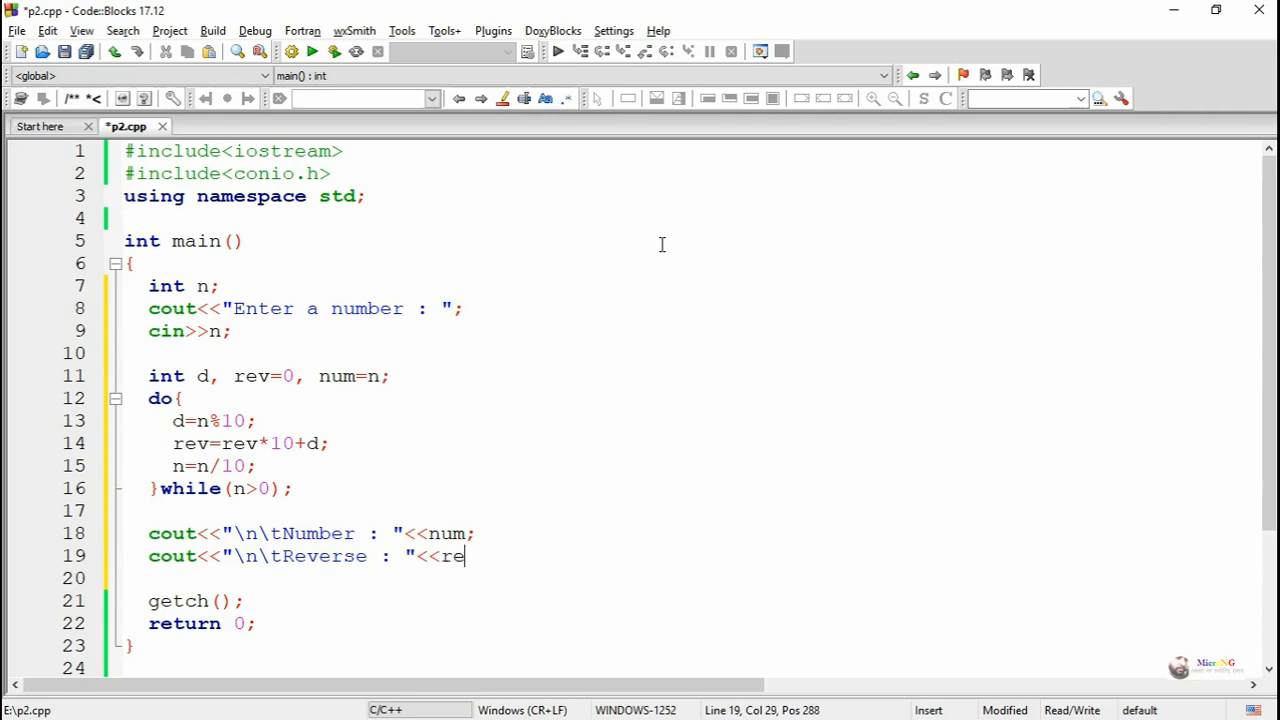
text(v;)
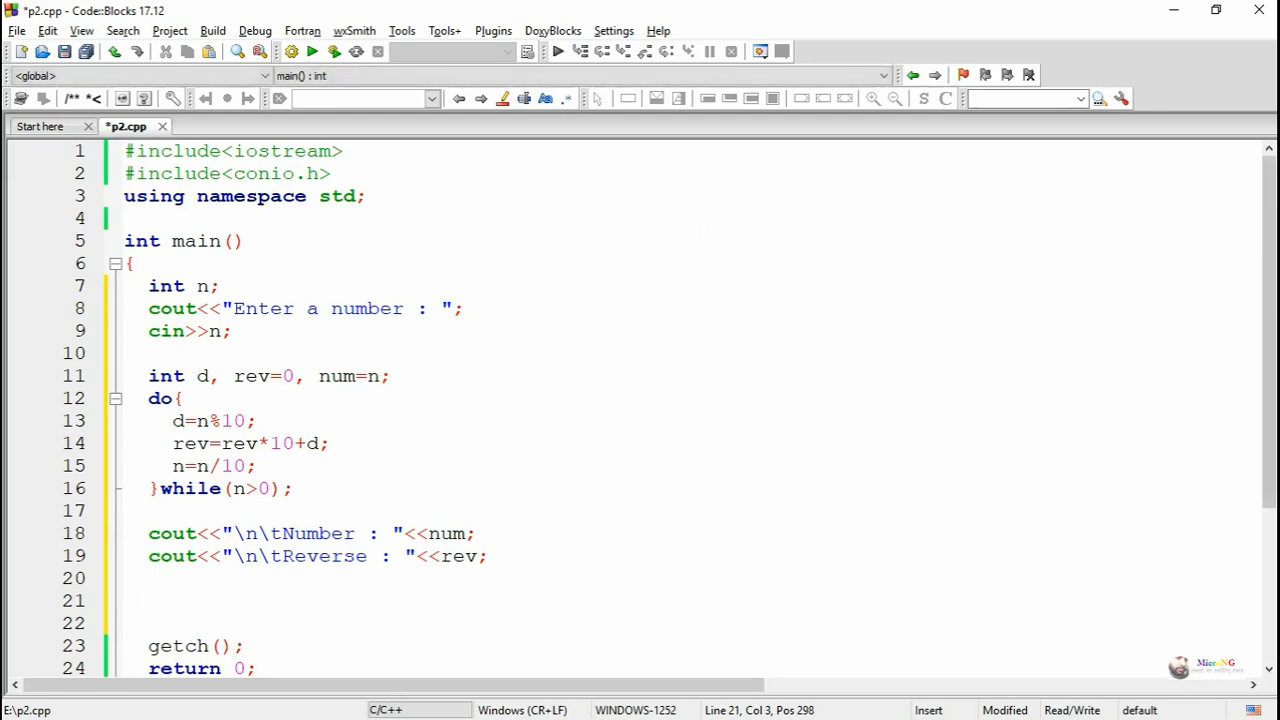
Add the if(num==rev) check after the loop.
scroll(down, 3)
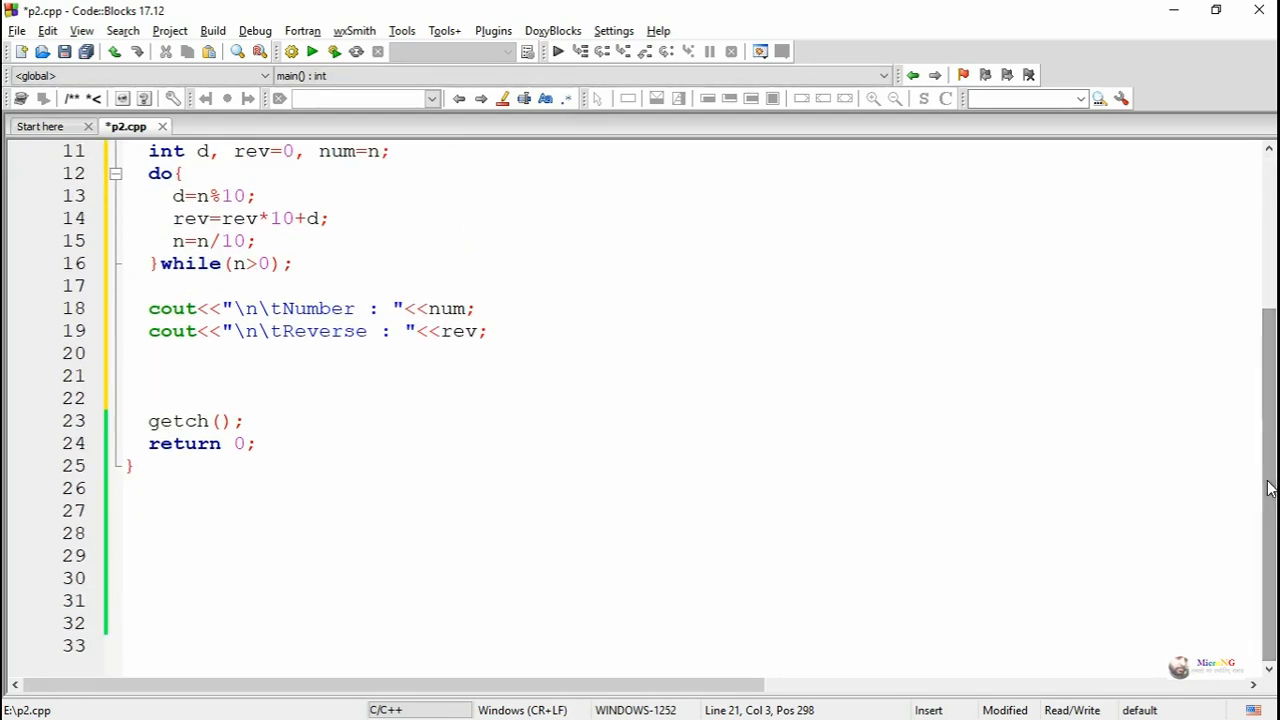
text(if()
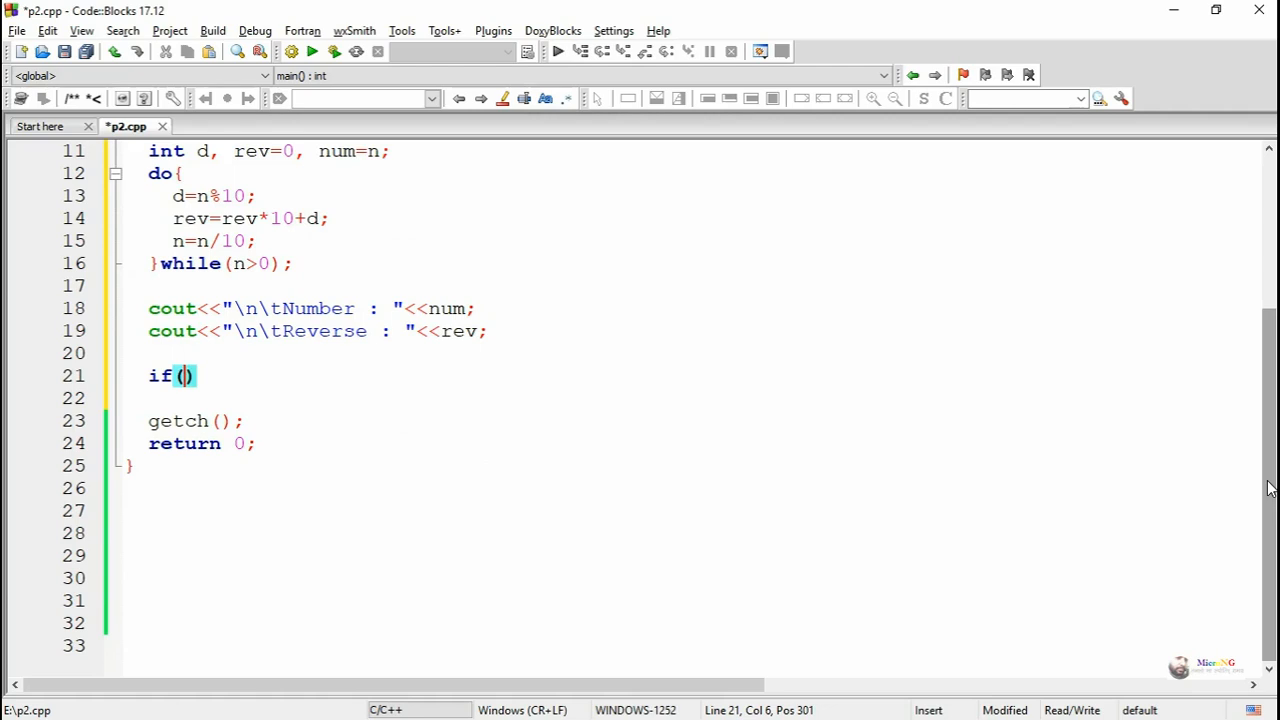
text(num==)
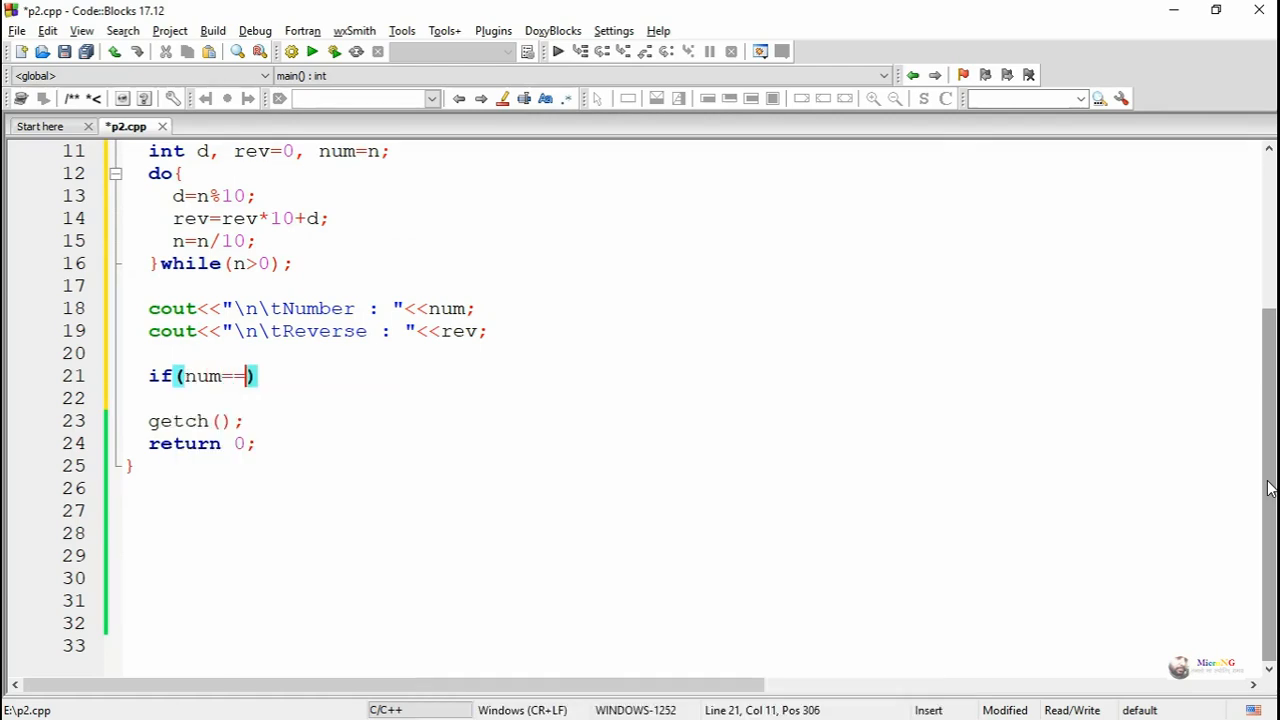
text(rev)
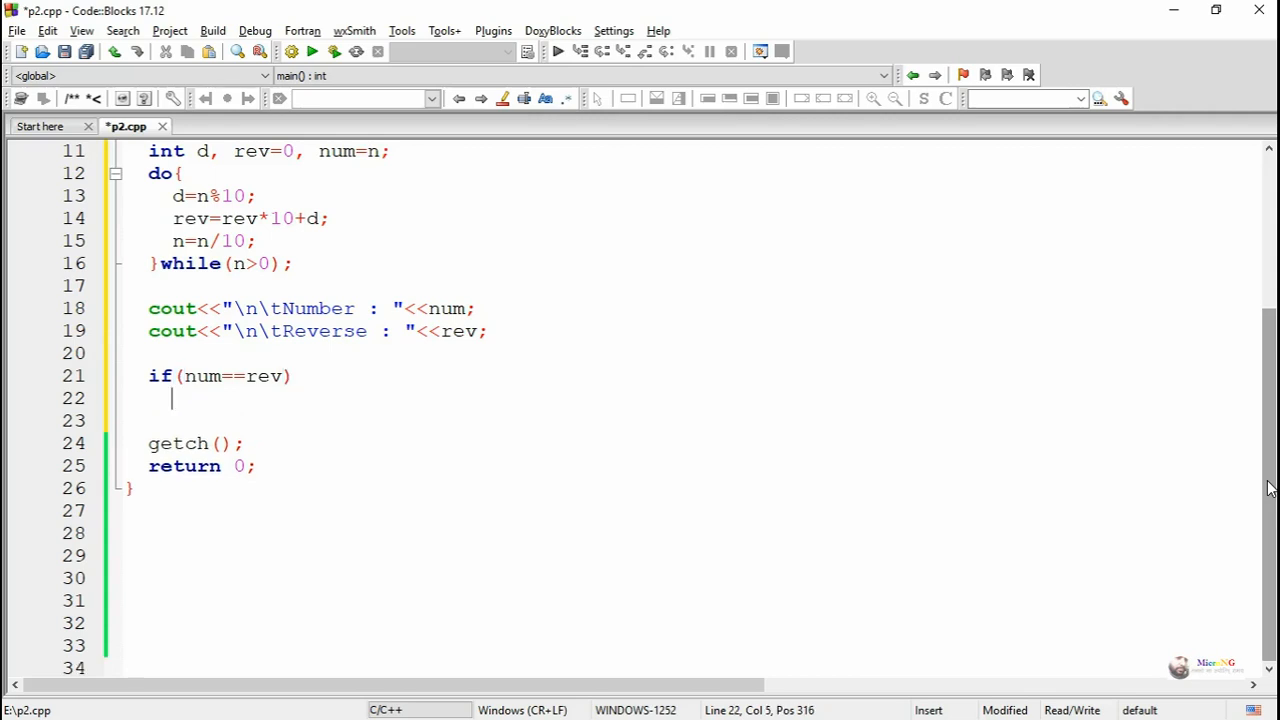
Print "\n\t"<<num<<" is a Palindrome number" under the if branch.
text(cout<)
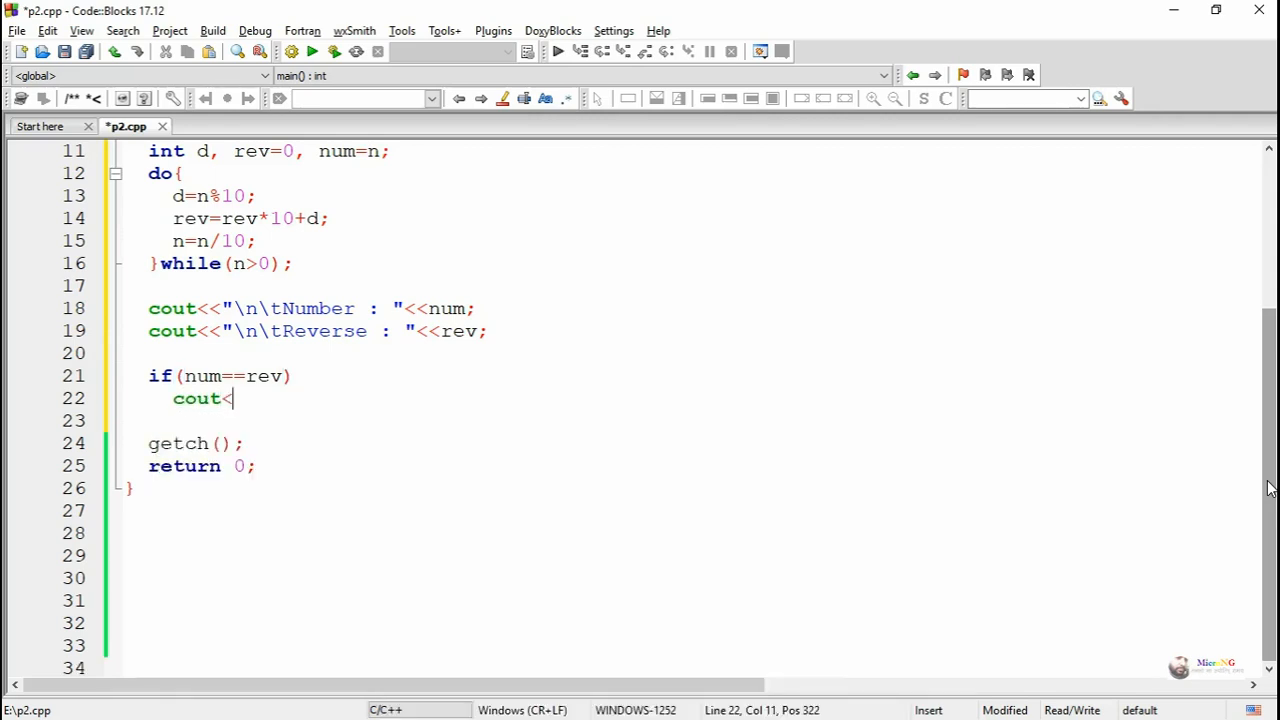
text(<"\)
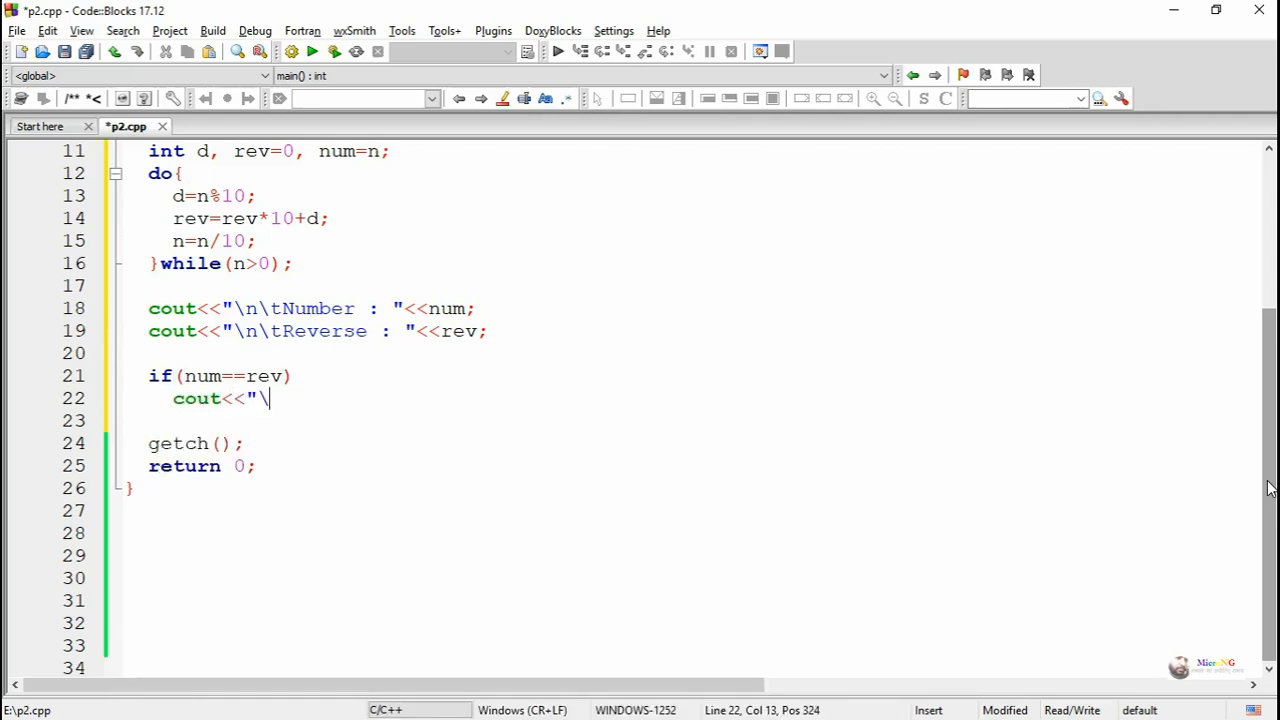
text(n\t)
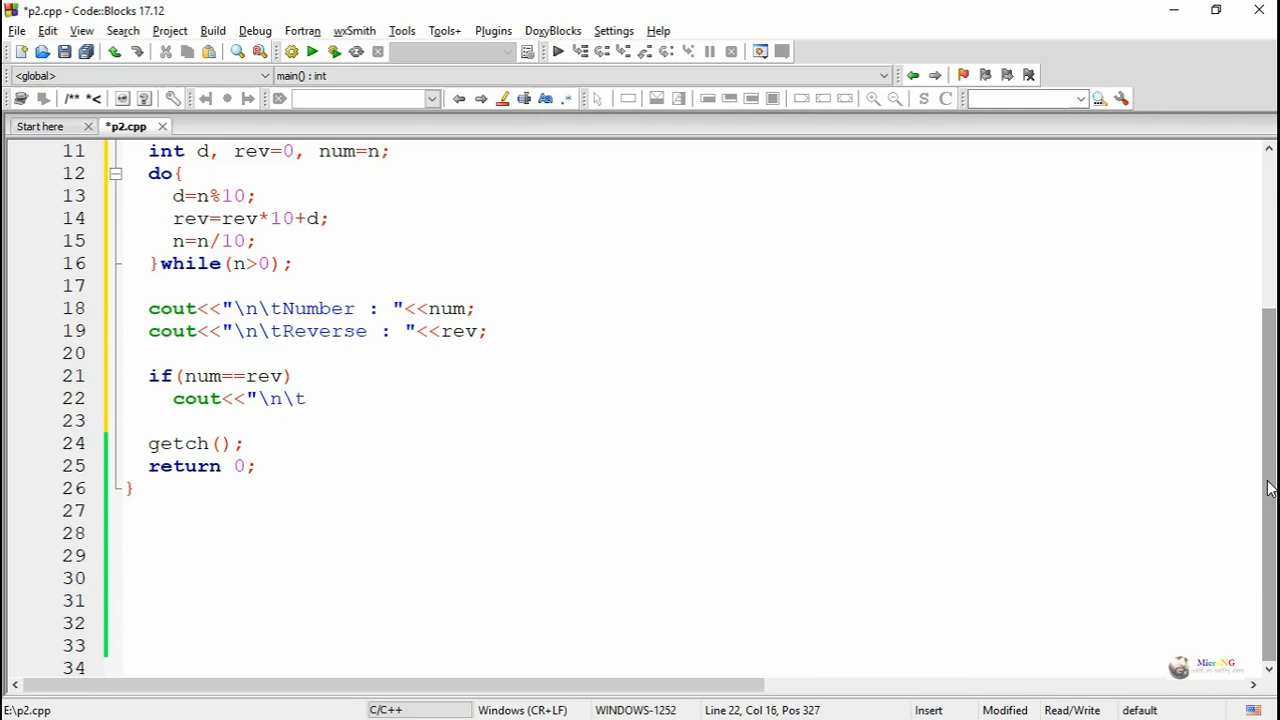
text(<<)
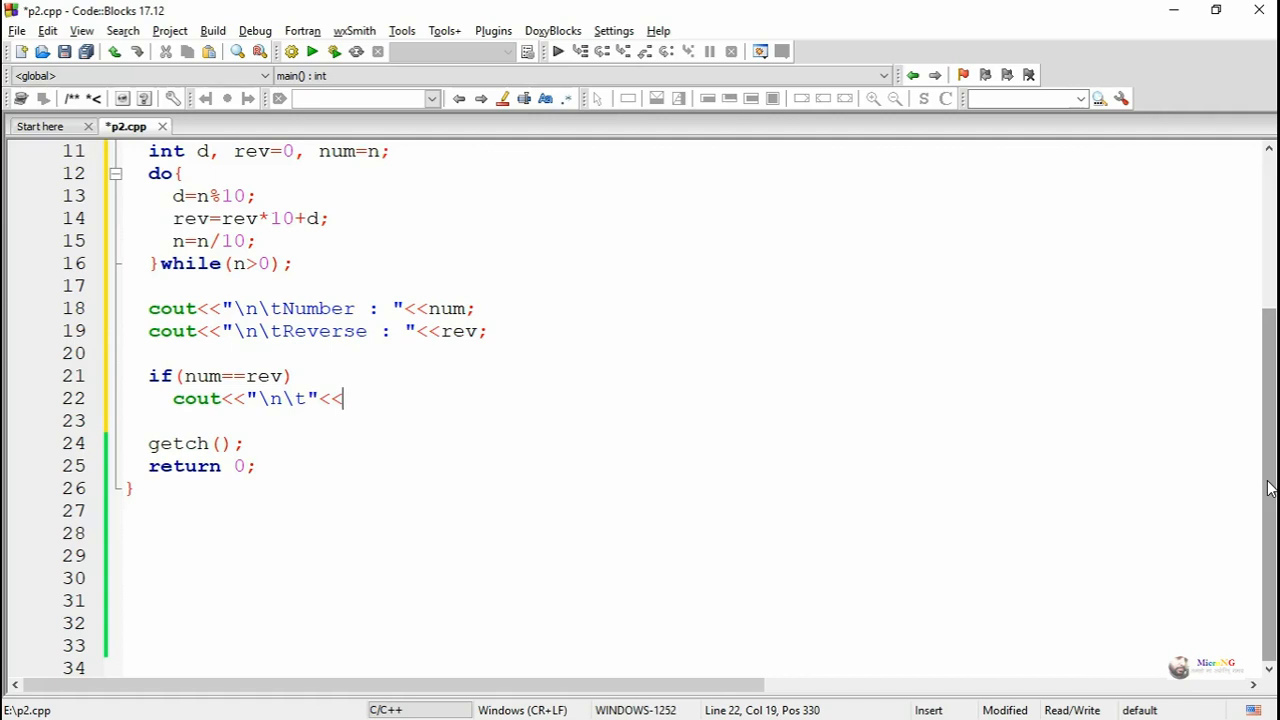
text(num<<)
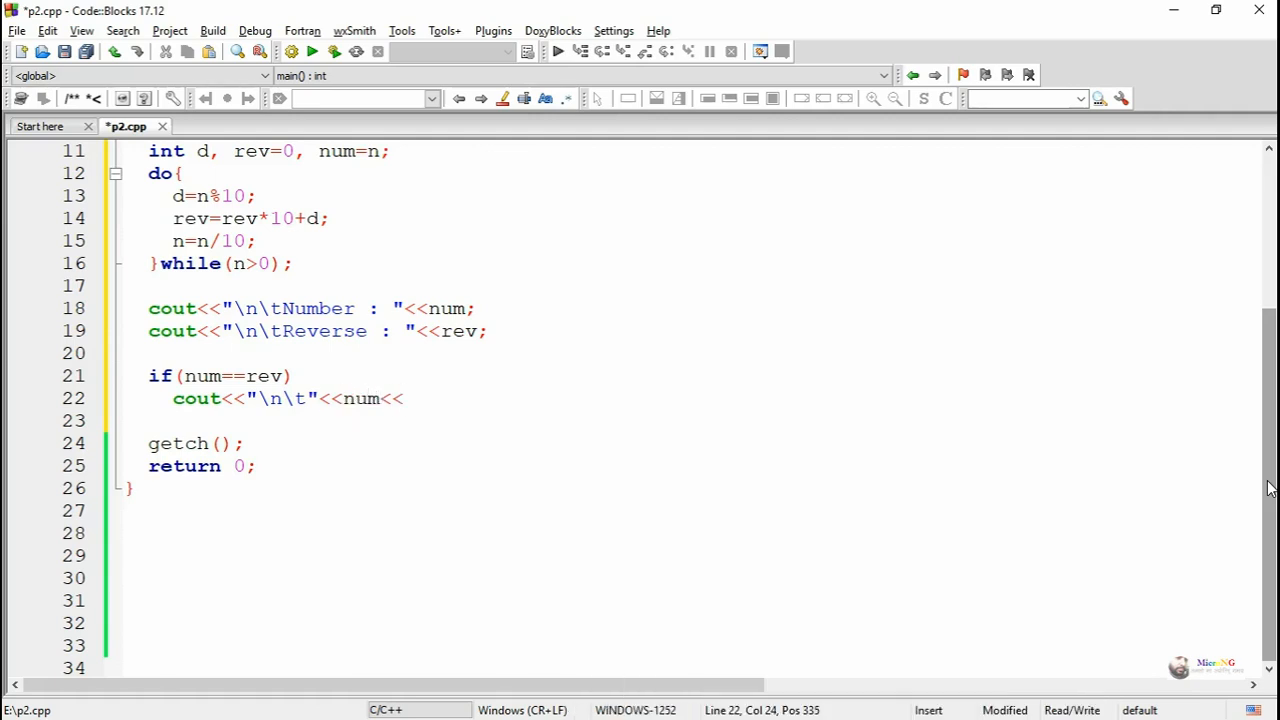
text(" is a)
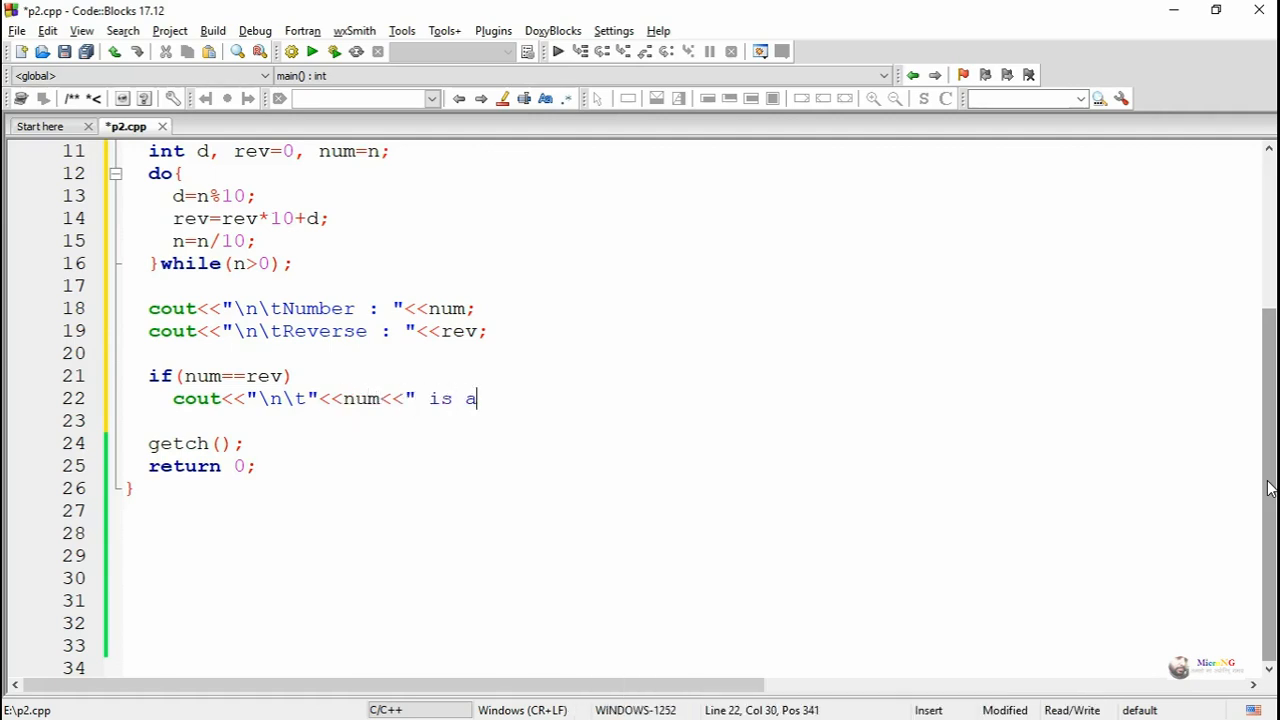
text(Pa)
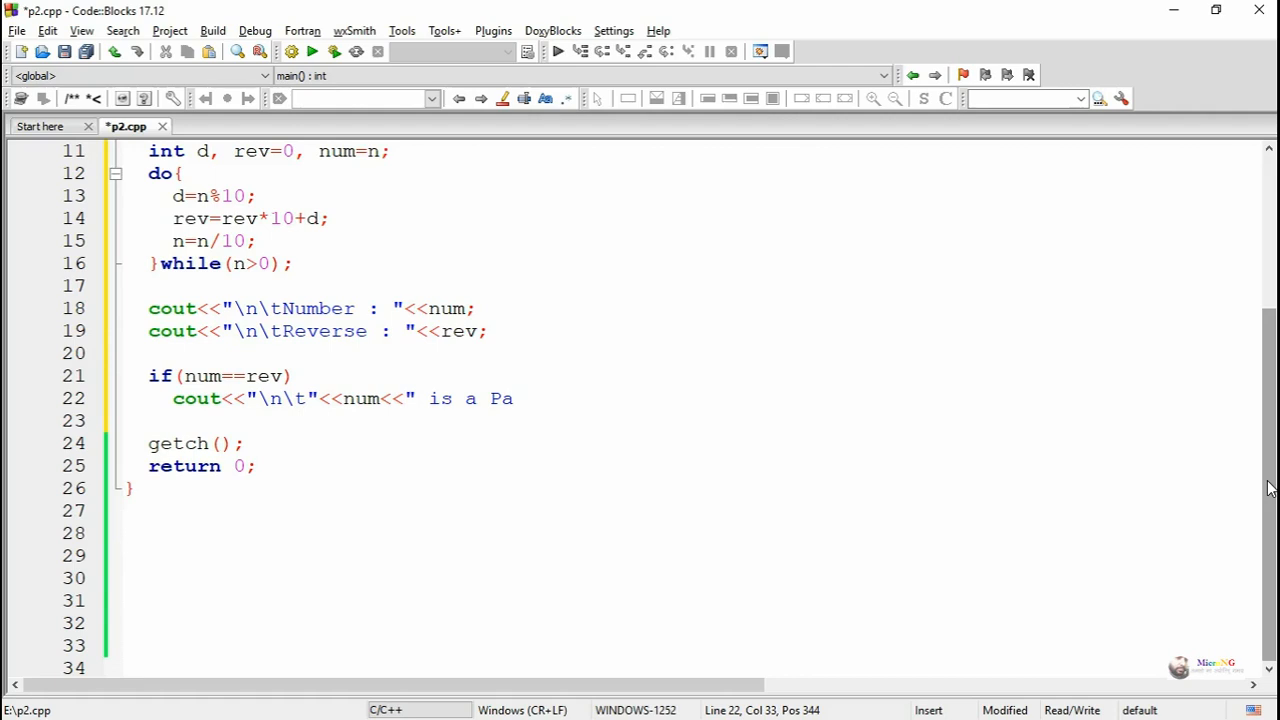
text(lindrome)
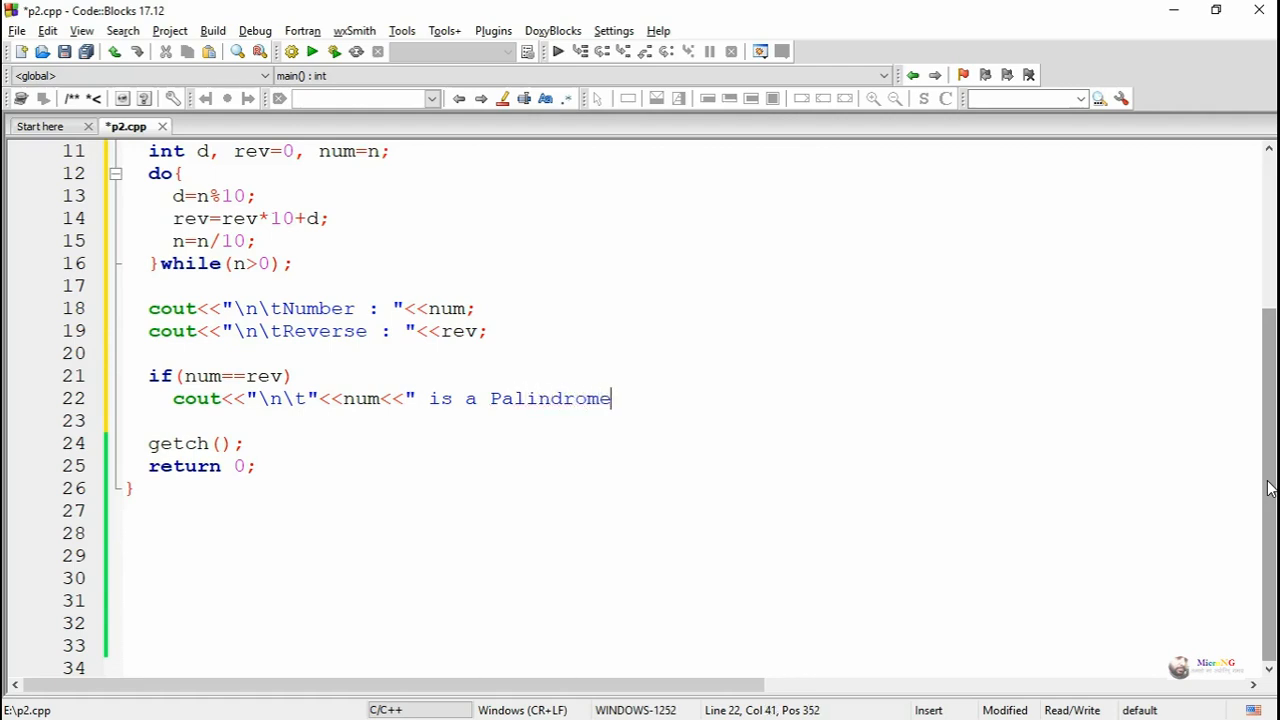
text(number";)
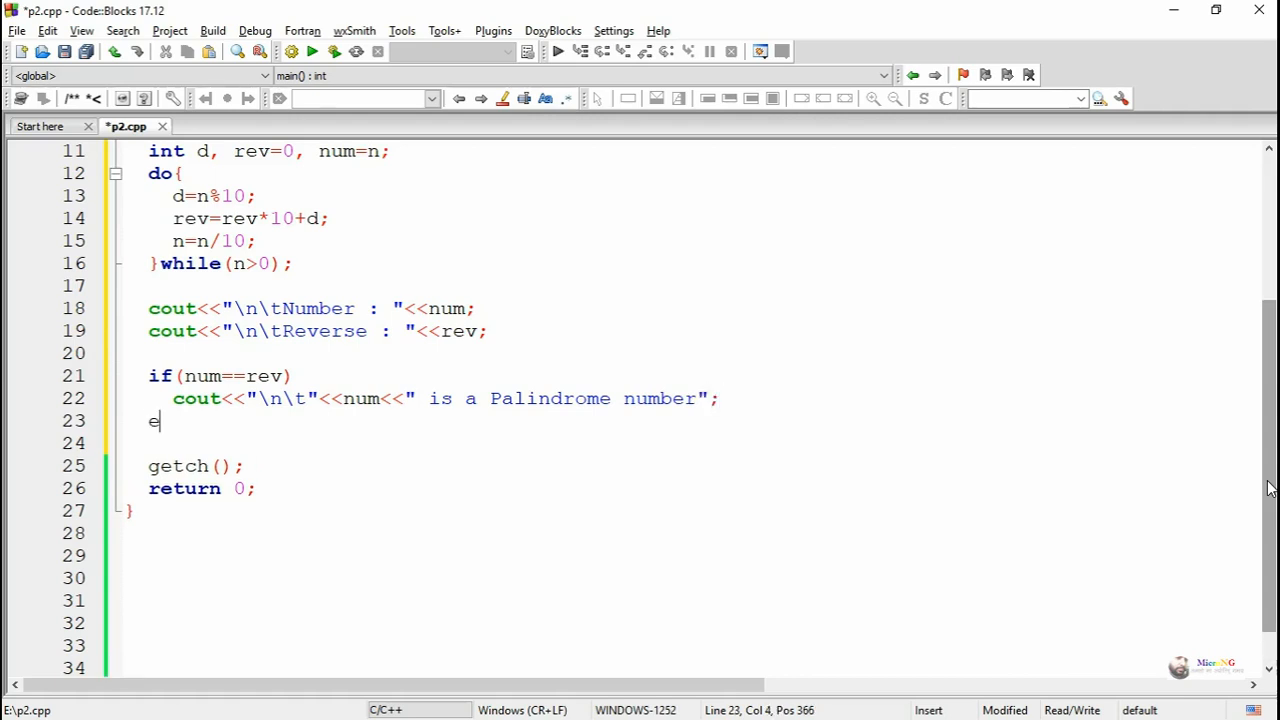
Add else with cout<<"\n\t"<<num<<" is NOT a Palindrome number";.
text(lse)
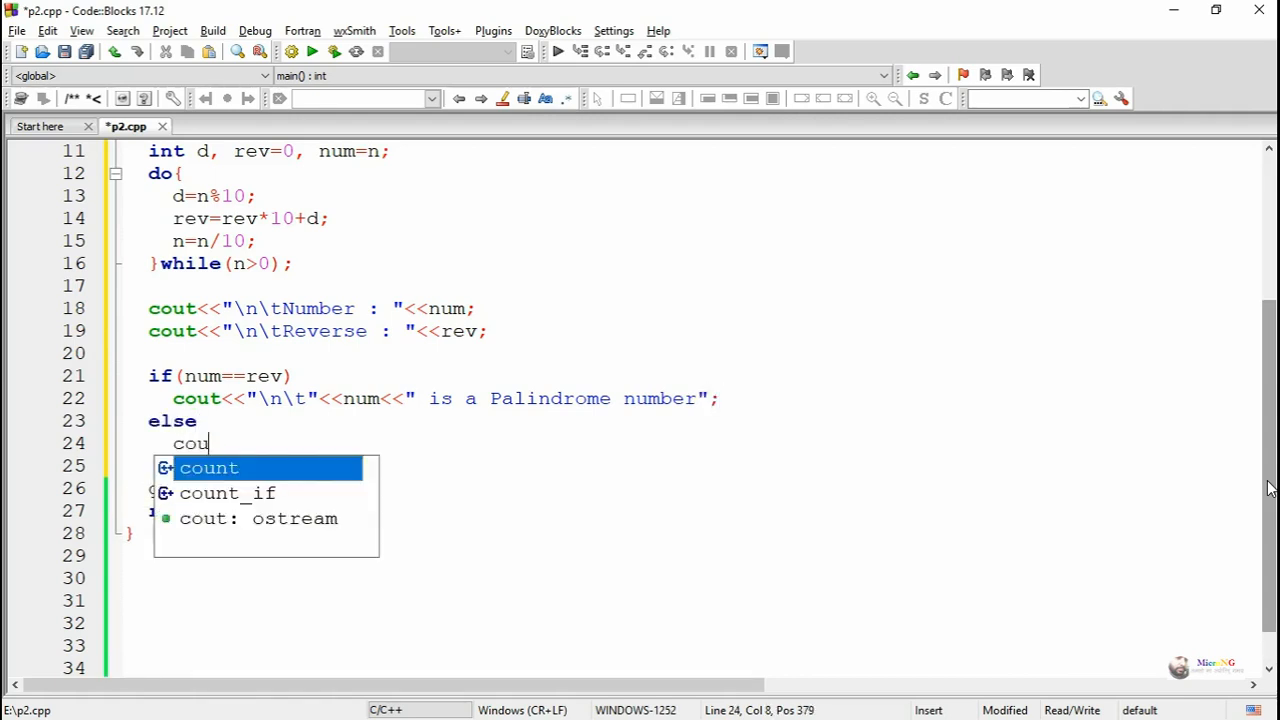
text(t<<)
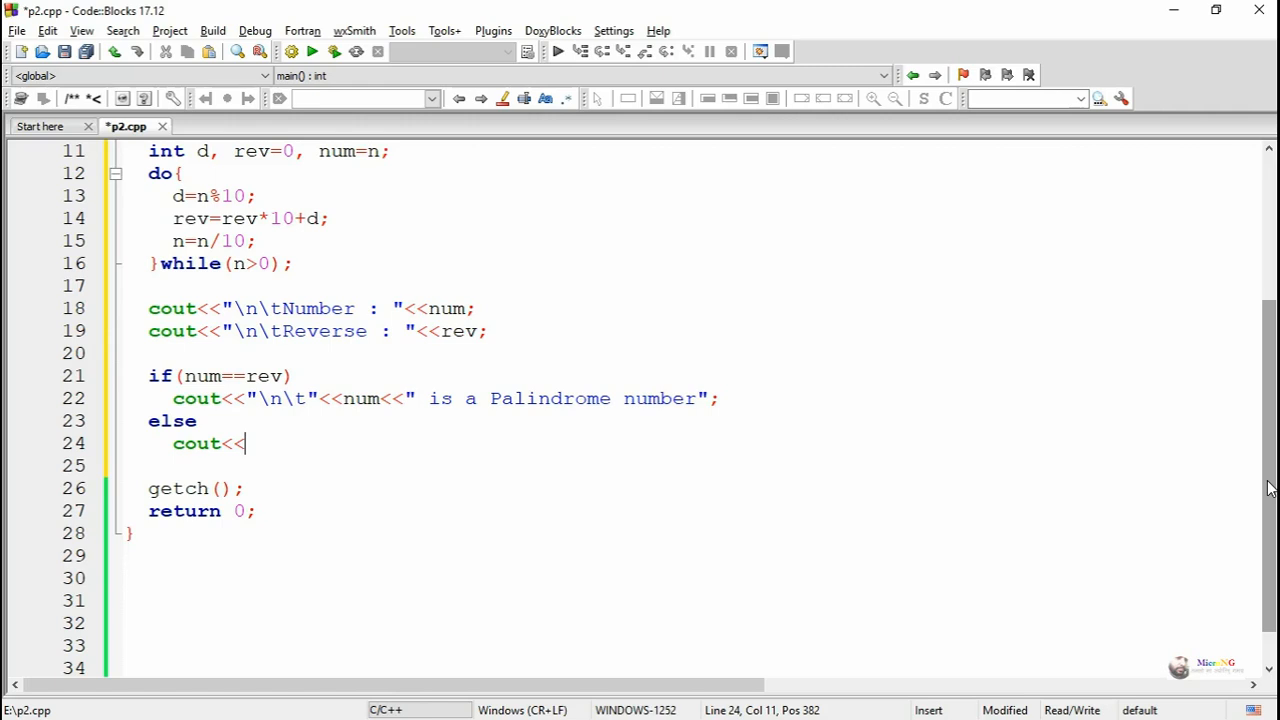
text(")
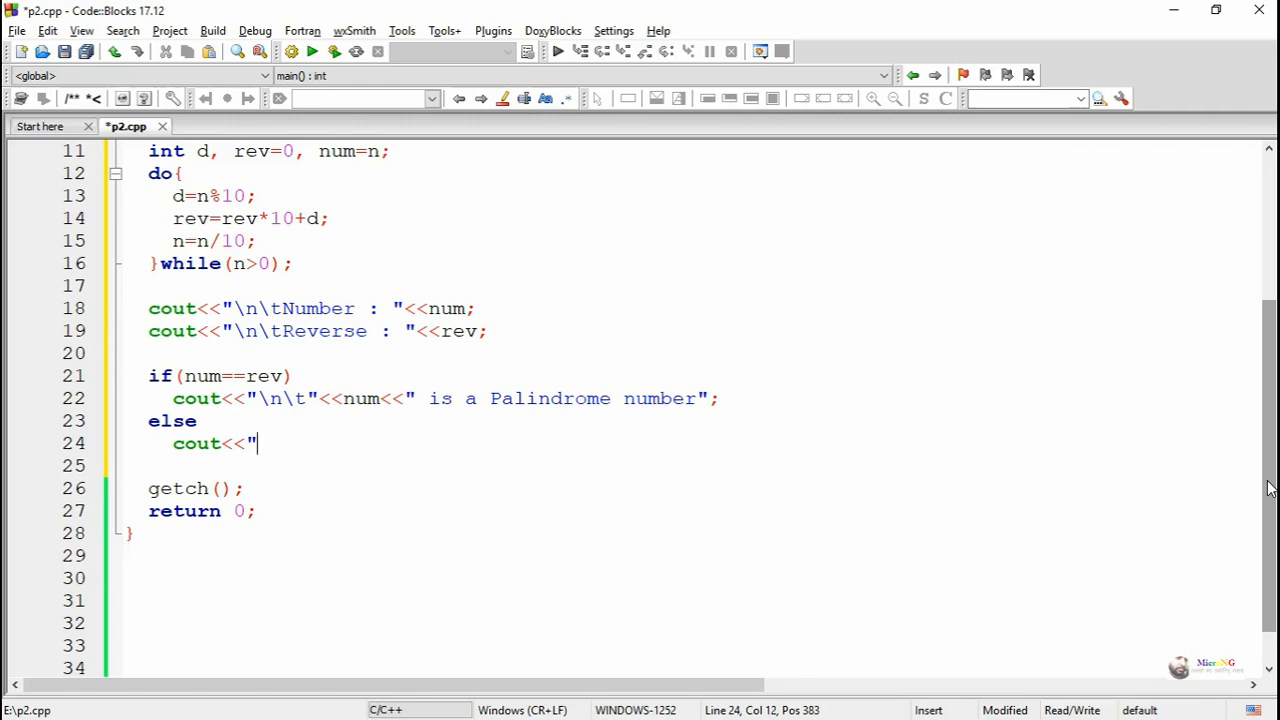
text(\n\t)
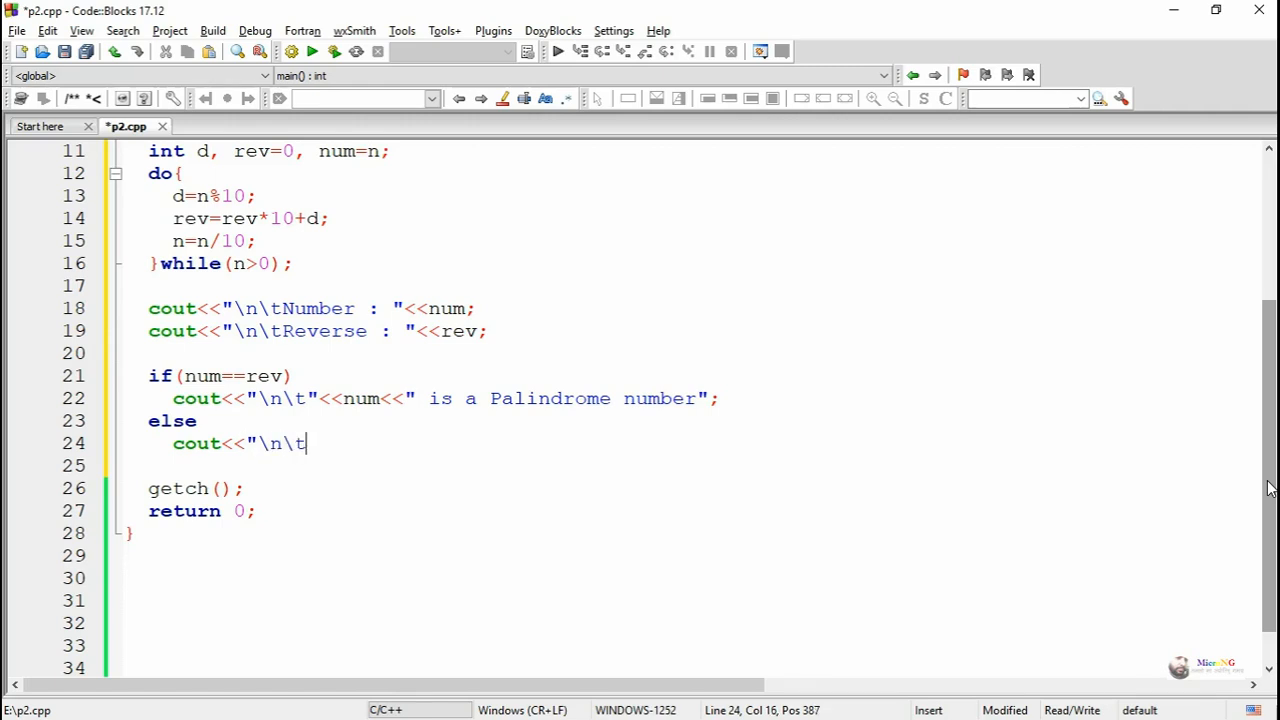
text(<<)
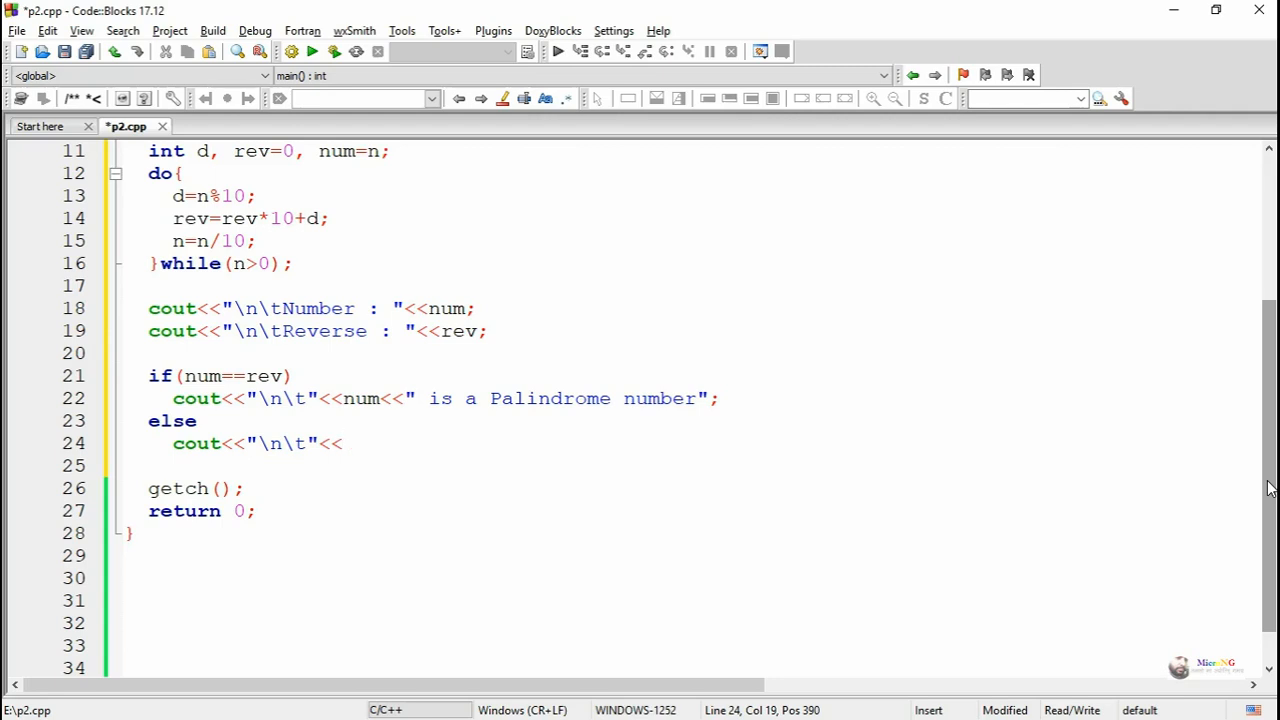
text(num<<" is)
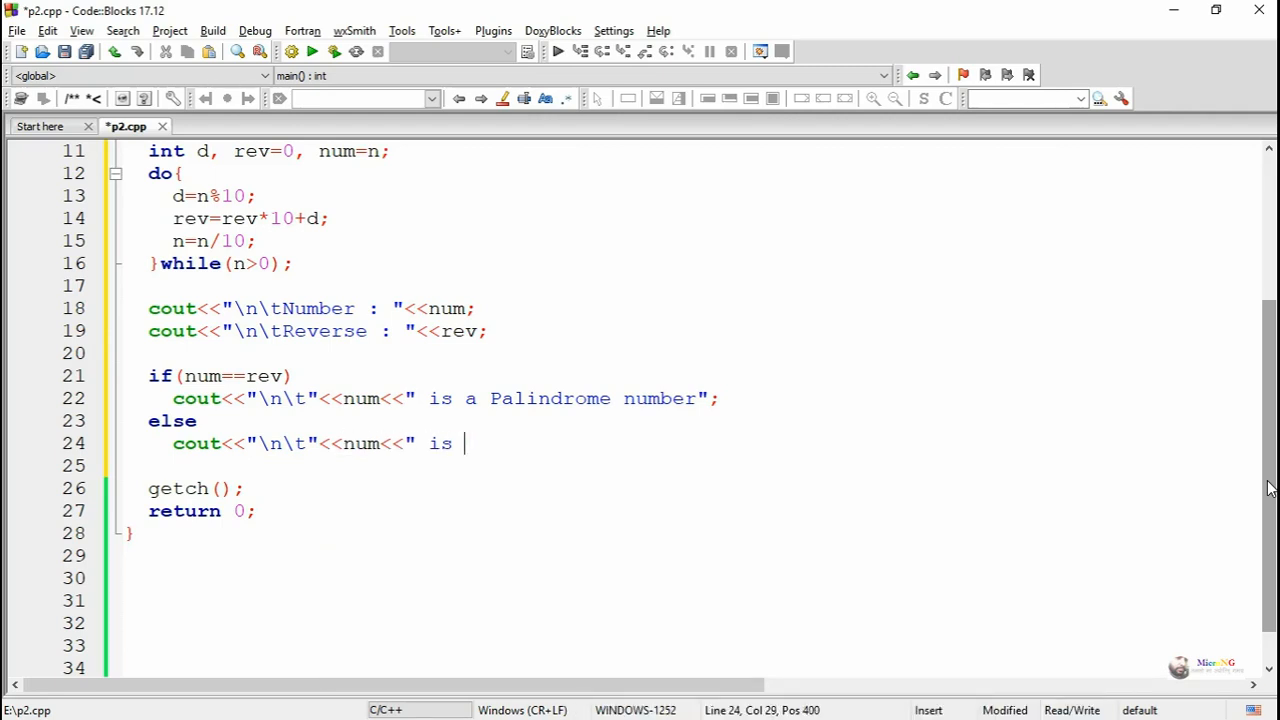
text(NOT a)
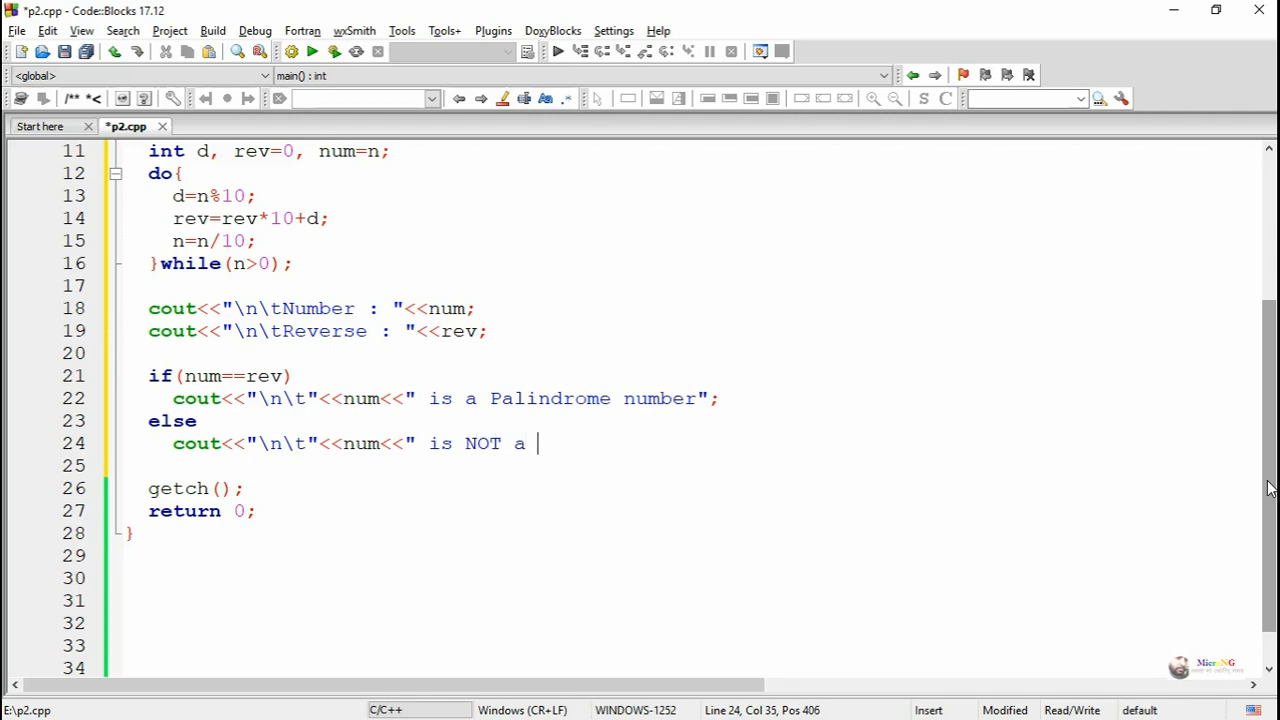
text(Pal)
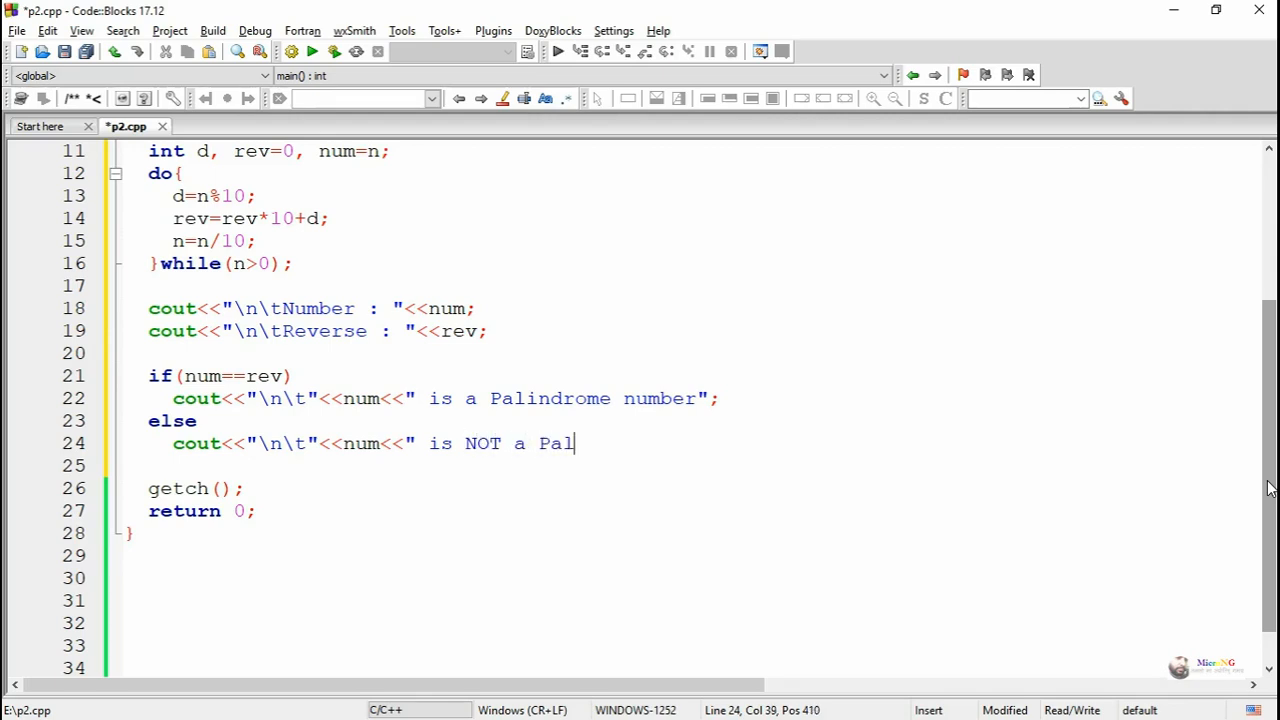
text(indrome)
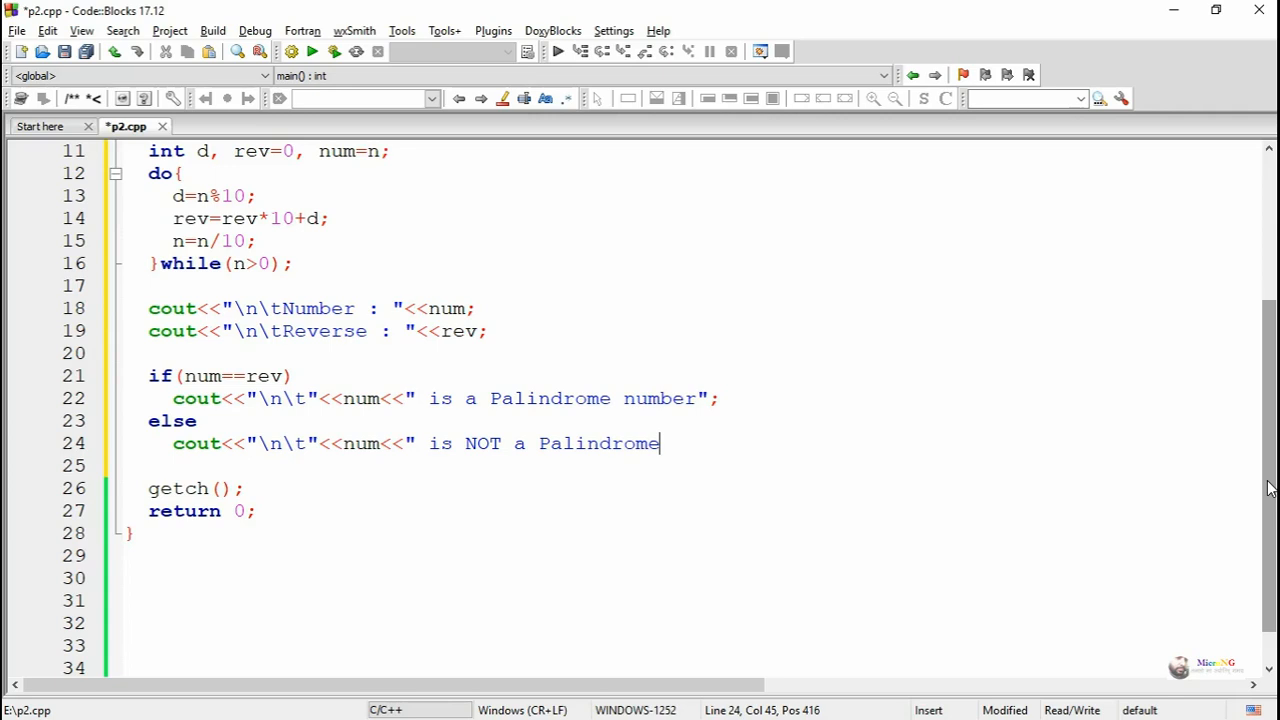
text(numbe)
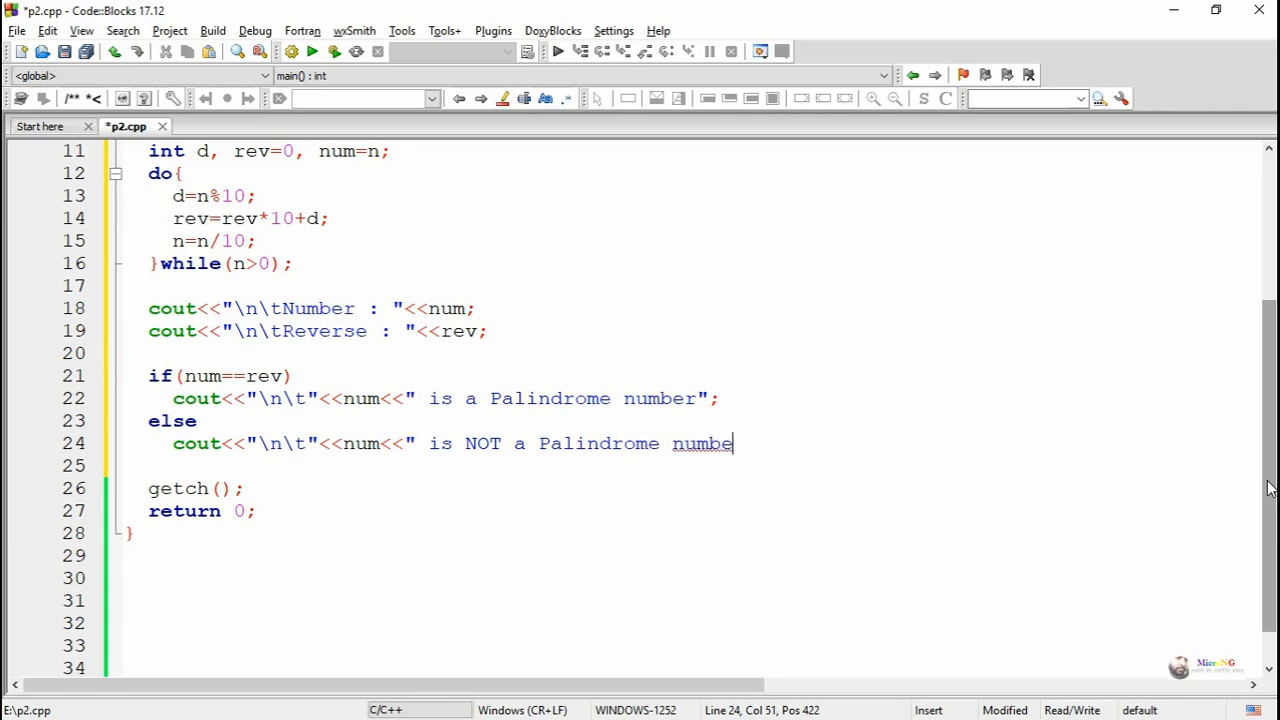
text(r";)
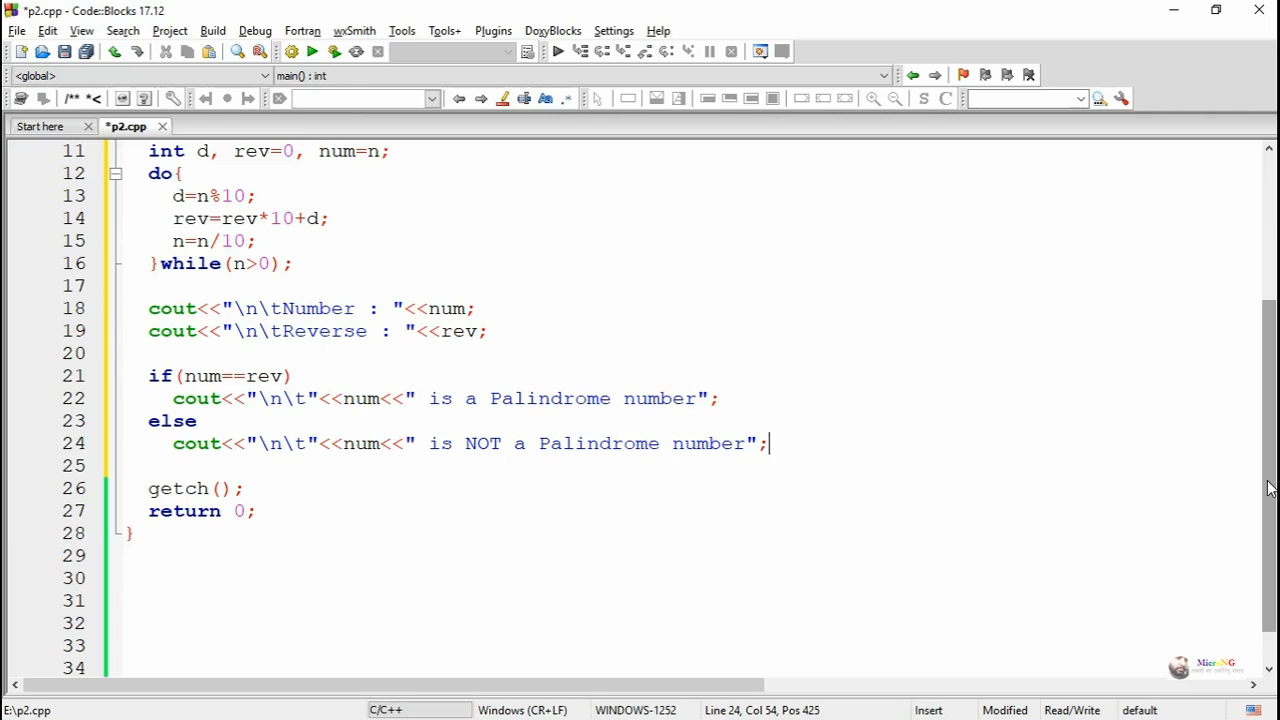
mouse_move(1168, 260)
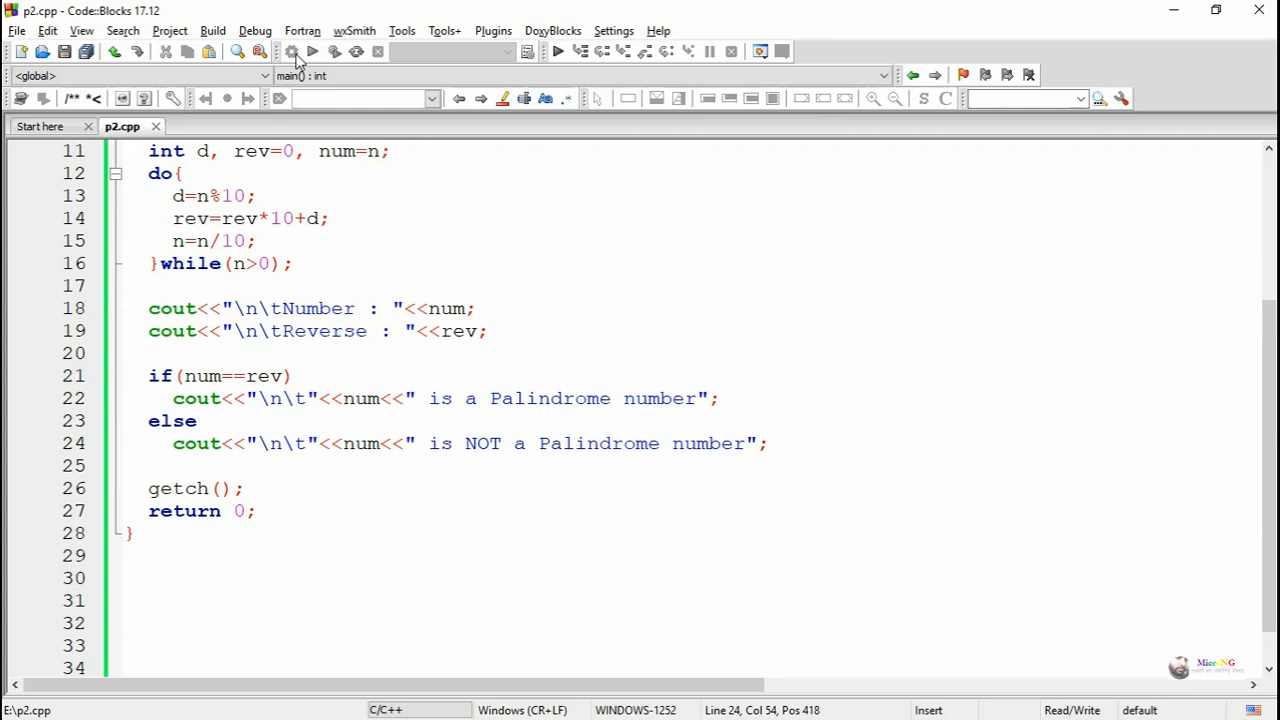
mouse_move(312, 52)
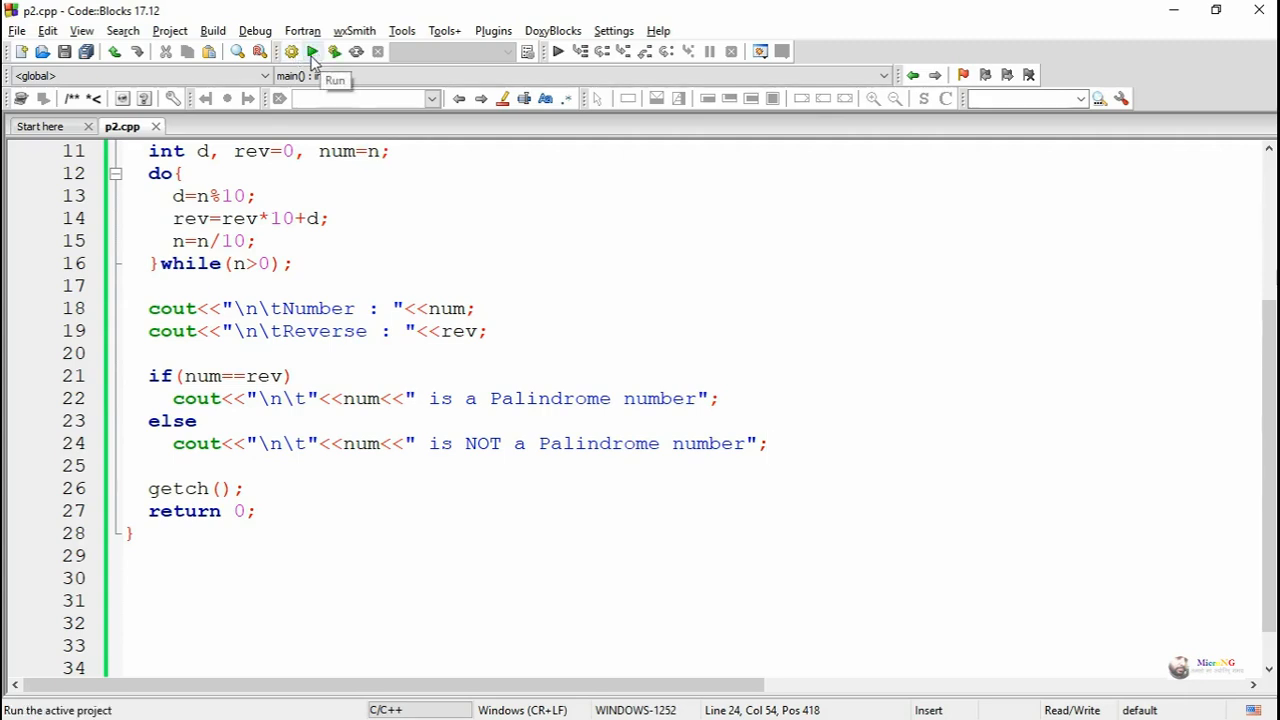
Run the program with 123 to see reverse 321 and NOT a palindrome, then run again.
click(312, 52)
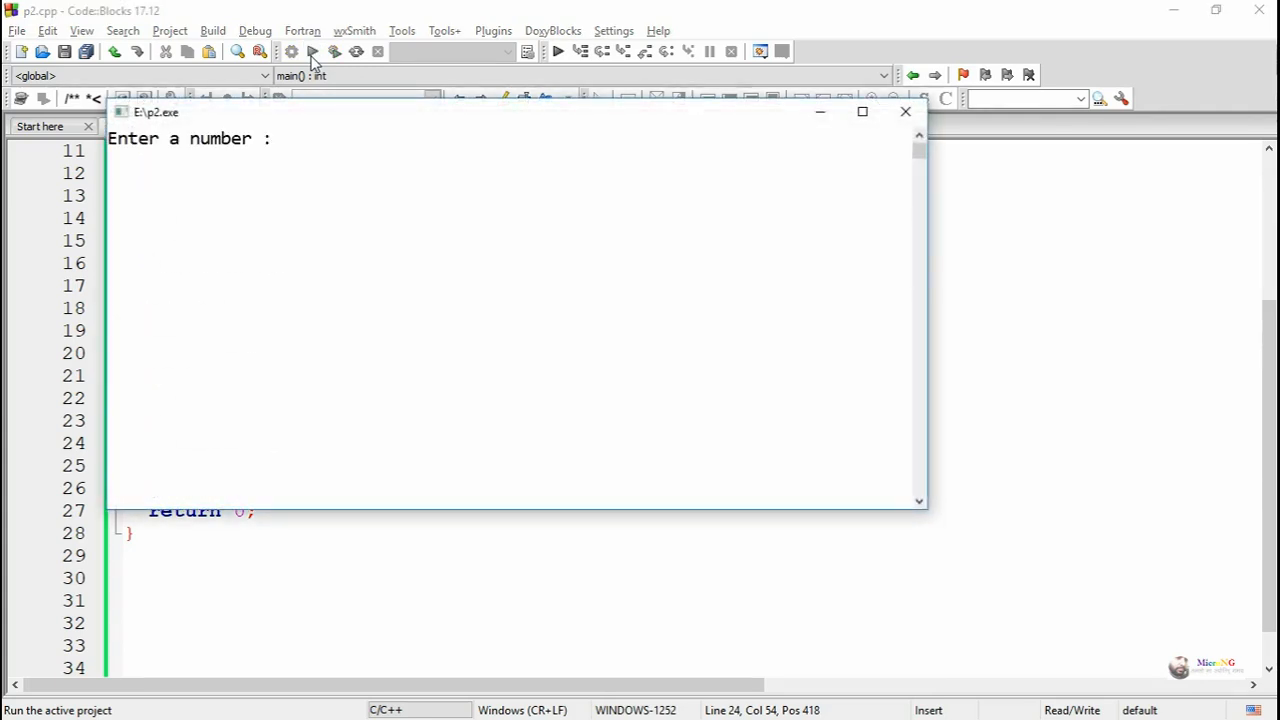
text(123)
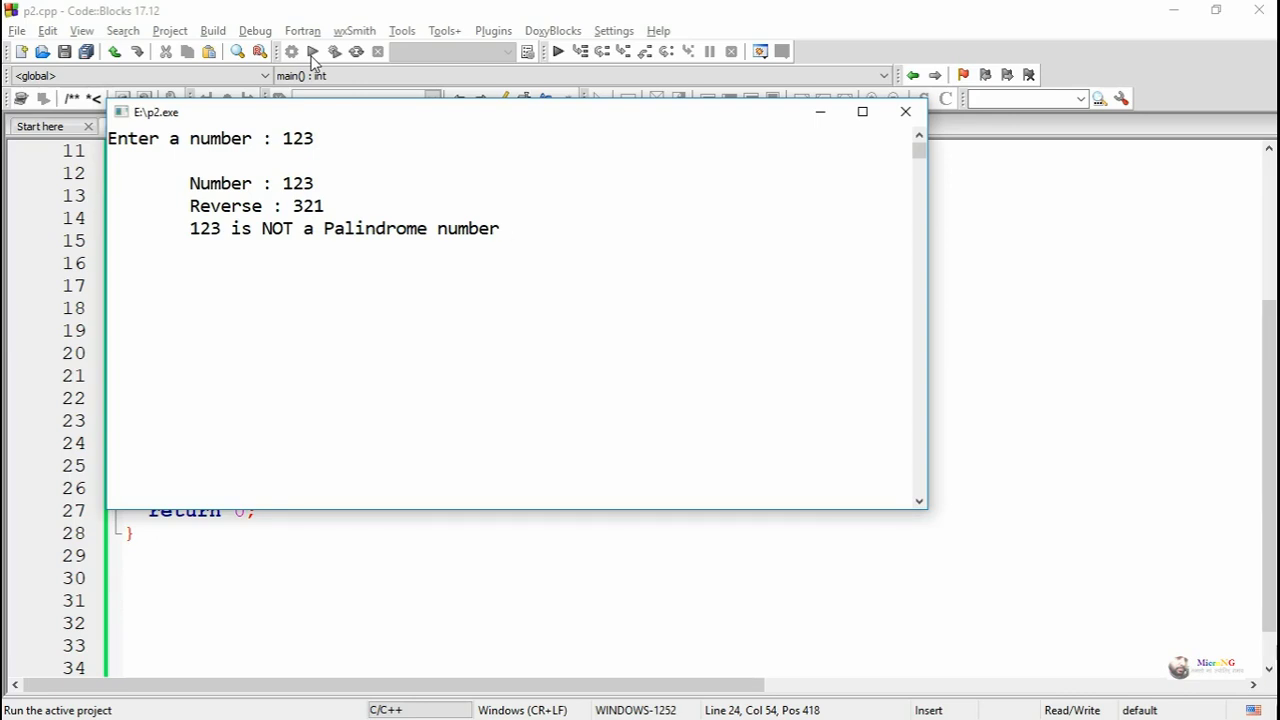
click(904, 112)
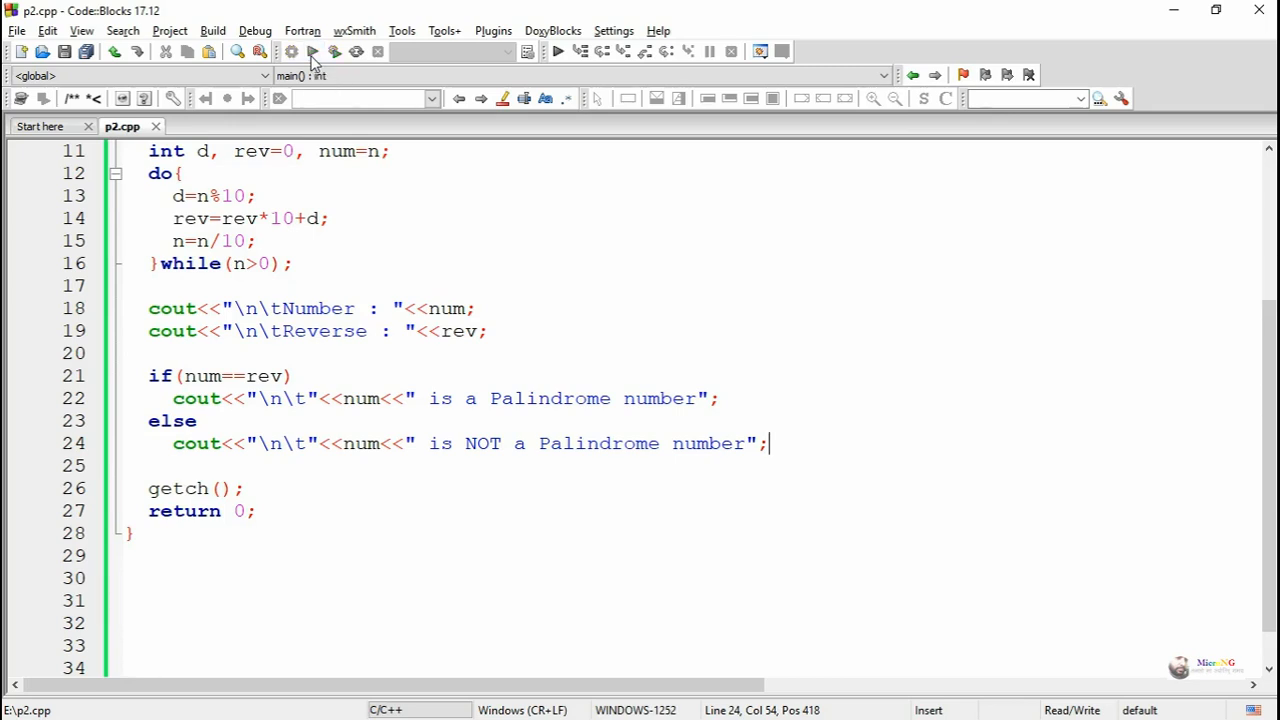
click(312, 52)
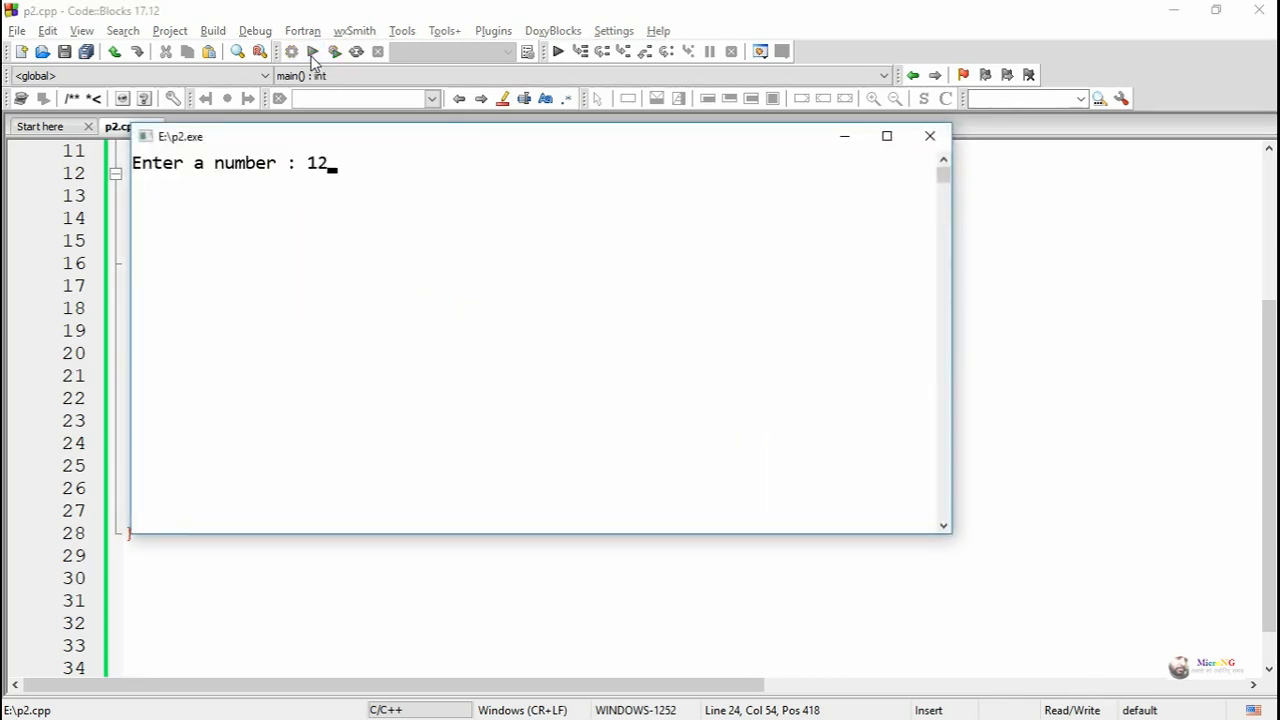